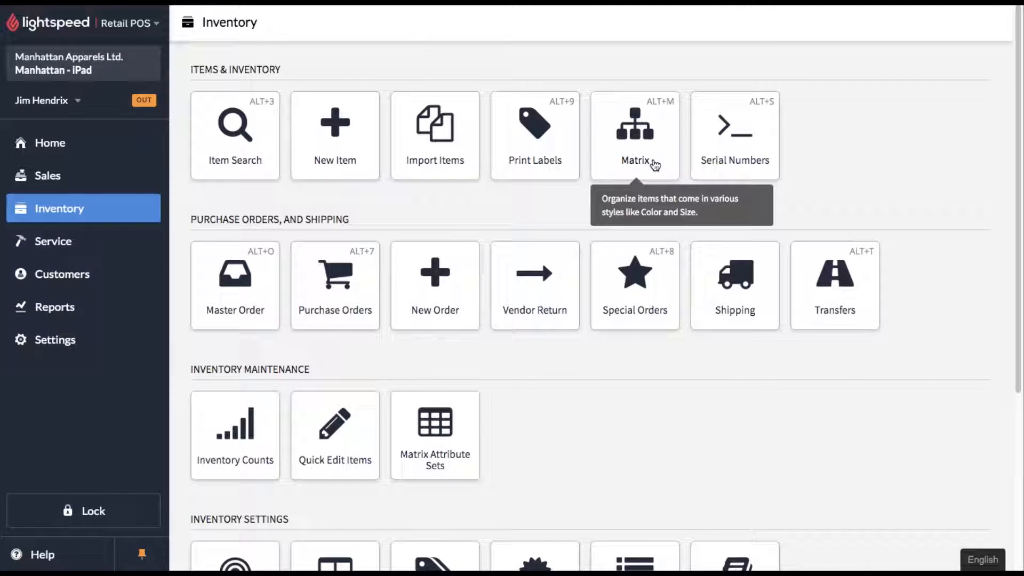
mouse_move(434, 435)
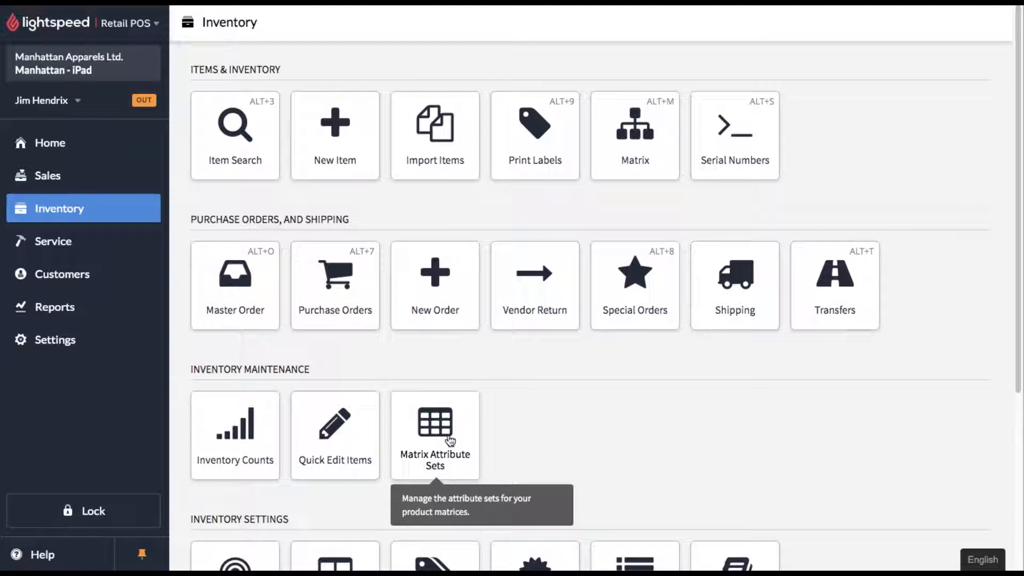
mouse_move(431, 433)
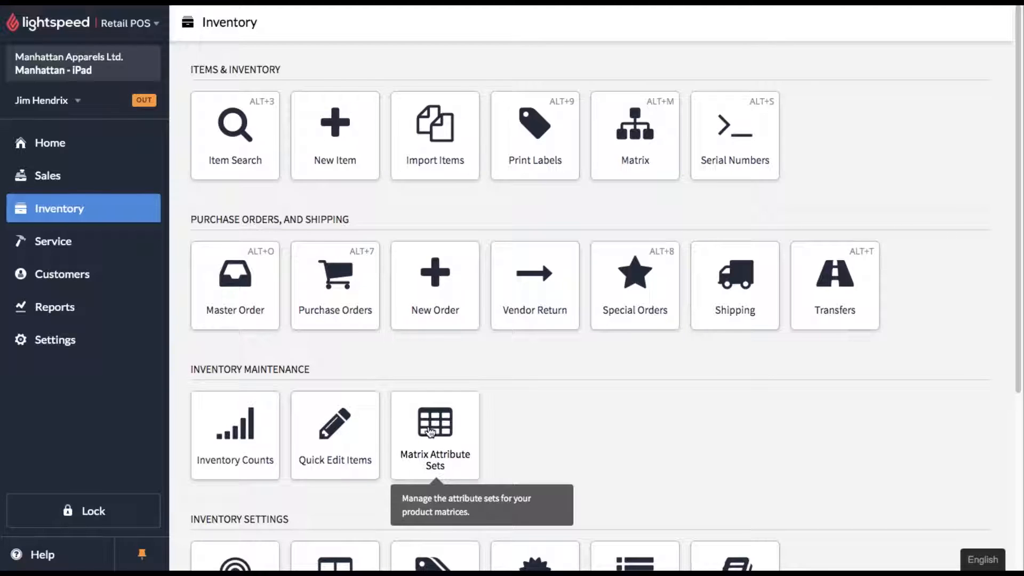
- Show the Matrix Attribute Sets list: 3 Attributes, Color, Color/Size and Size
left_click(434, 427)
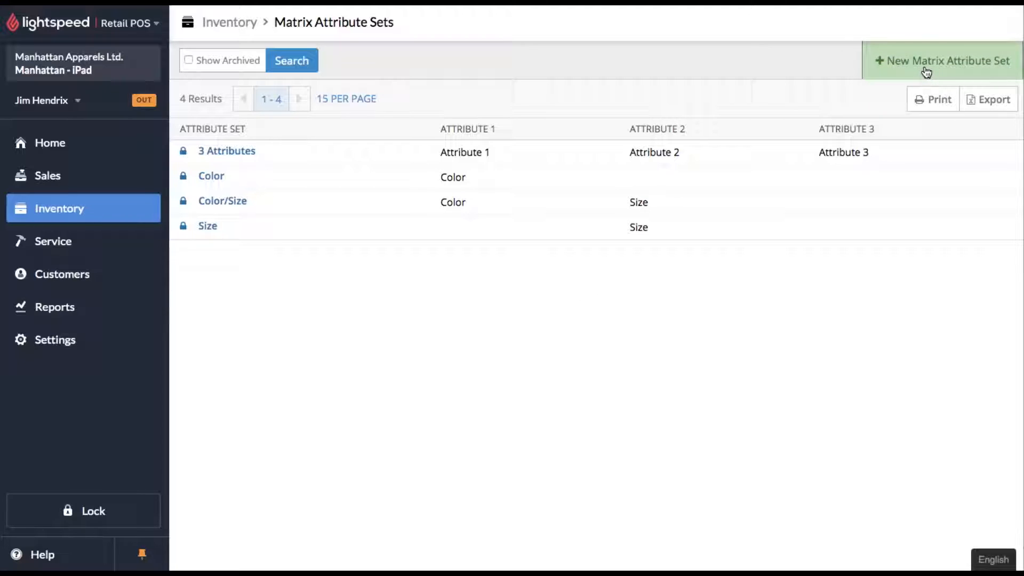
- Fill in a three-attribute set 'Color/Size/Material' (Color, Size, Material), then leave without saving
left_click(943, 61)
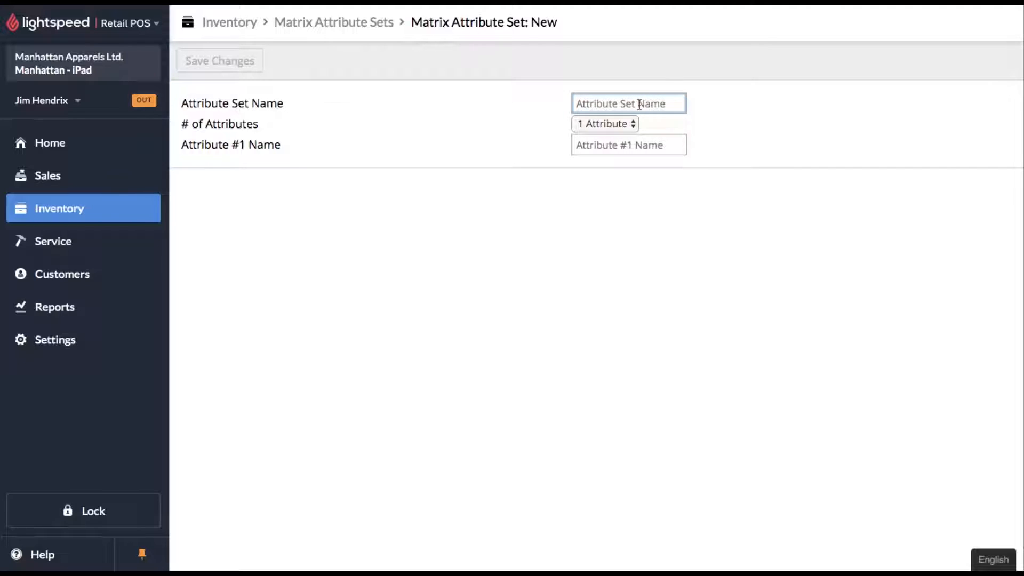
type("Color/Size/Mat")
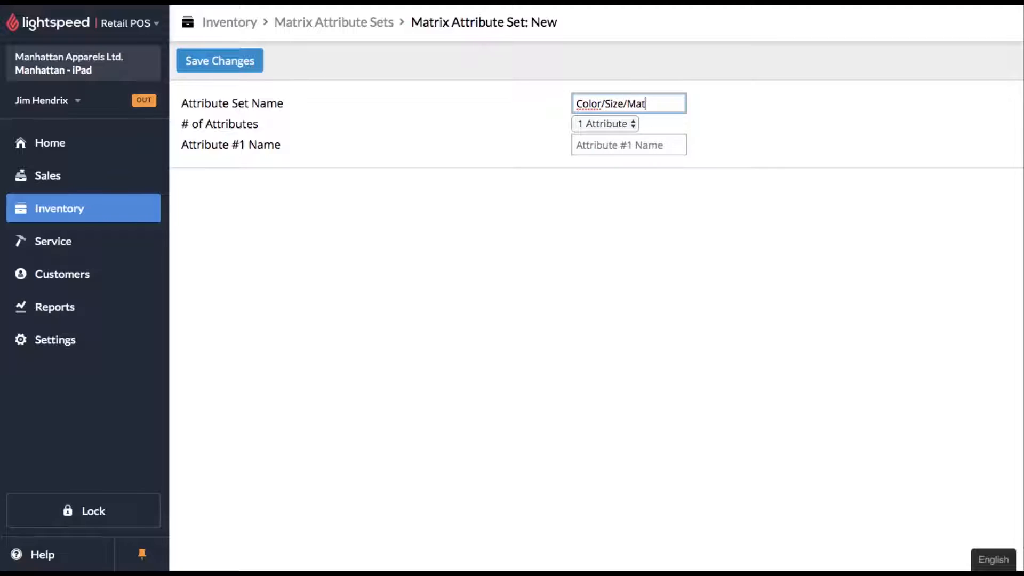
left_click(604, 123)
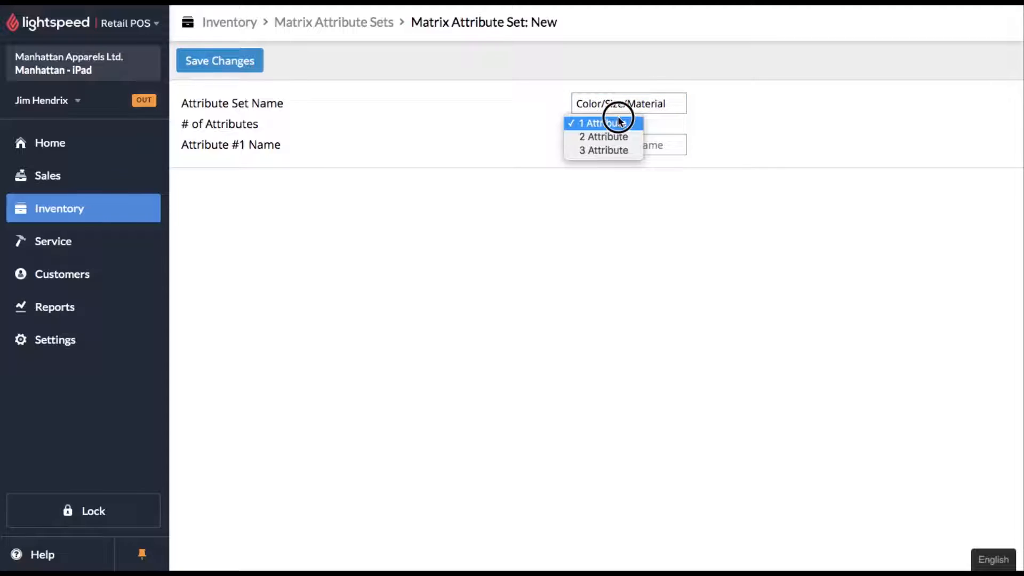
left_click(602, 149)
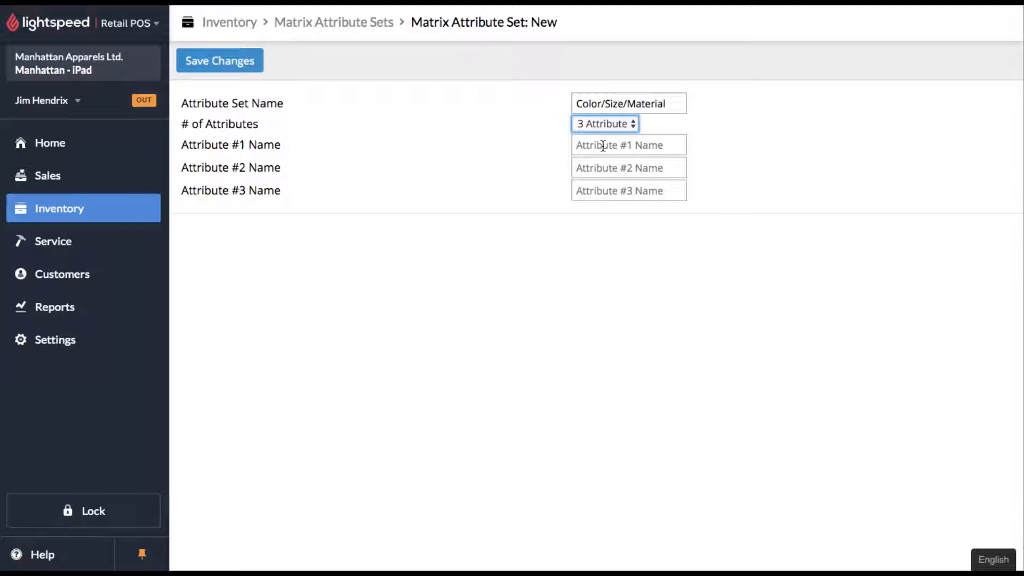
type("Color")
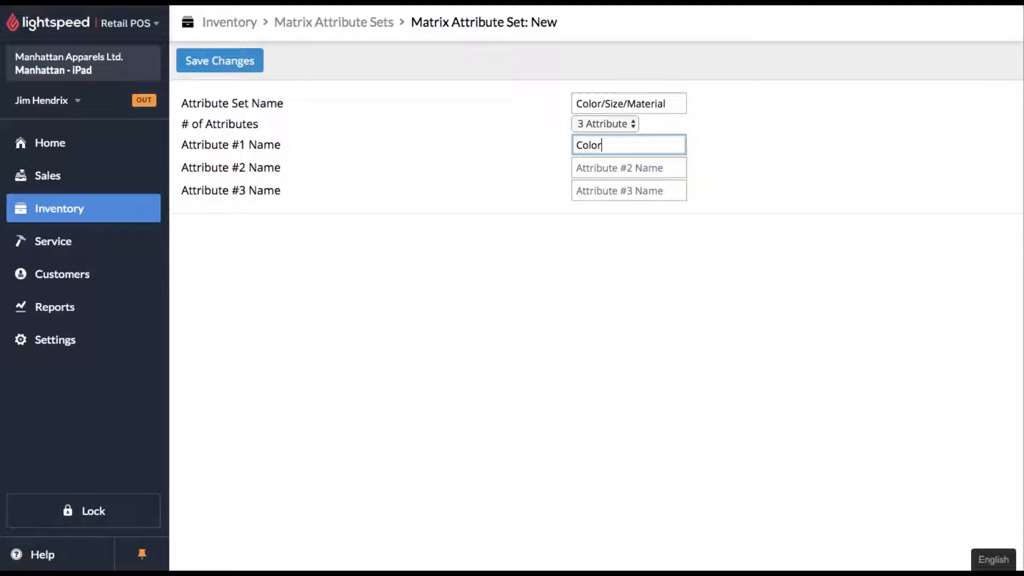
left_click(628, 167)
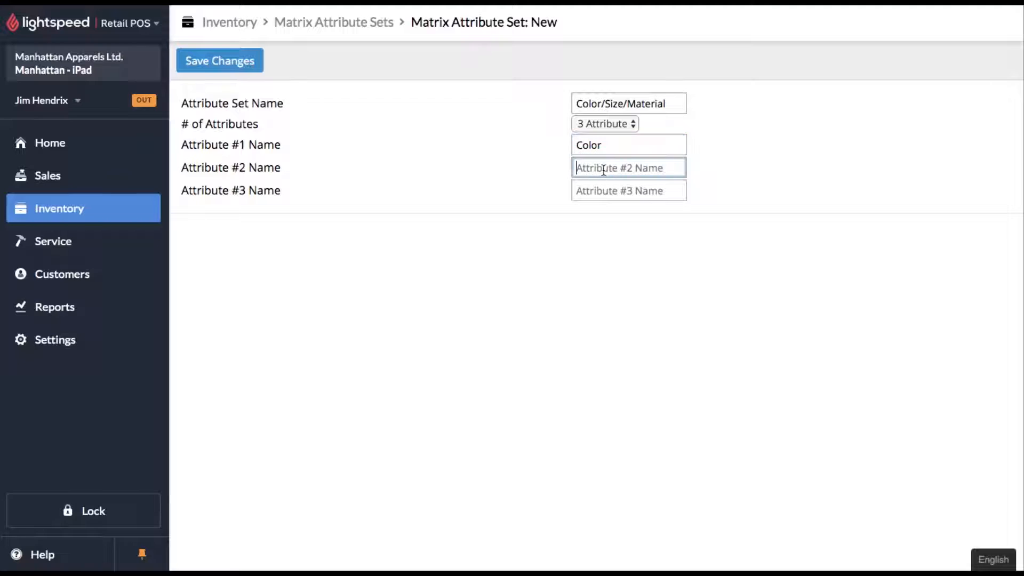
type("Size")
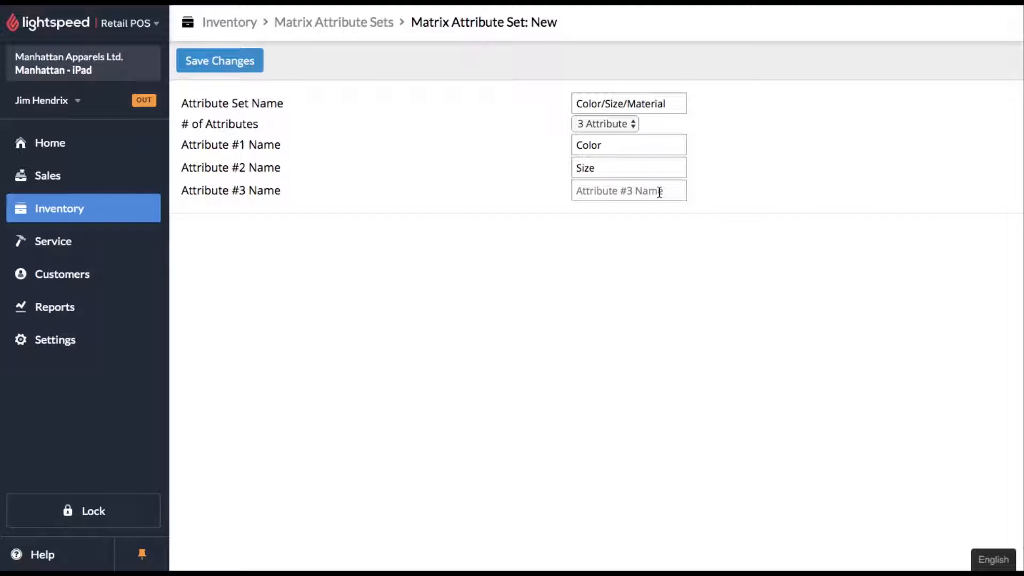
type("Material")
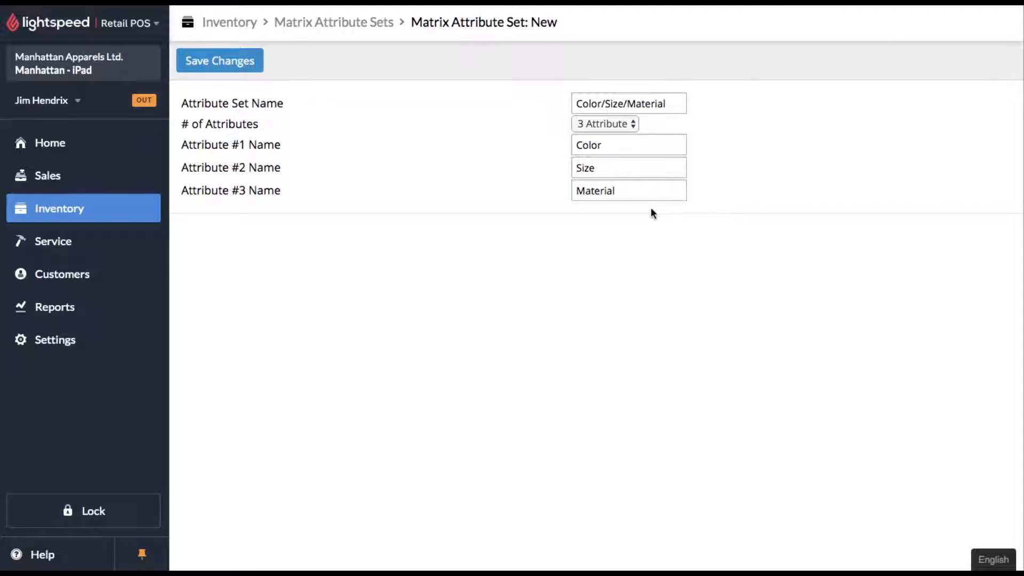
mouse_move(515, 210)
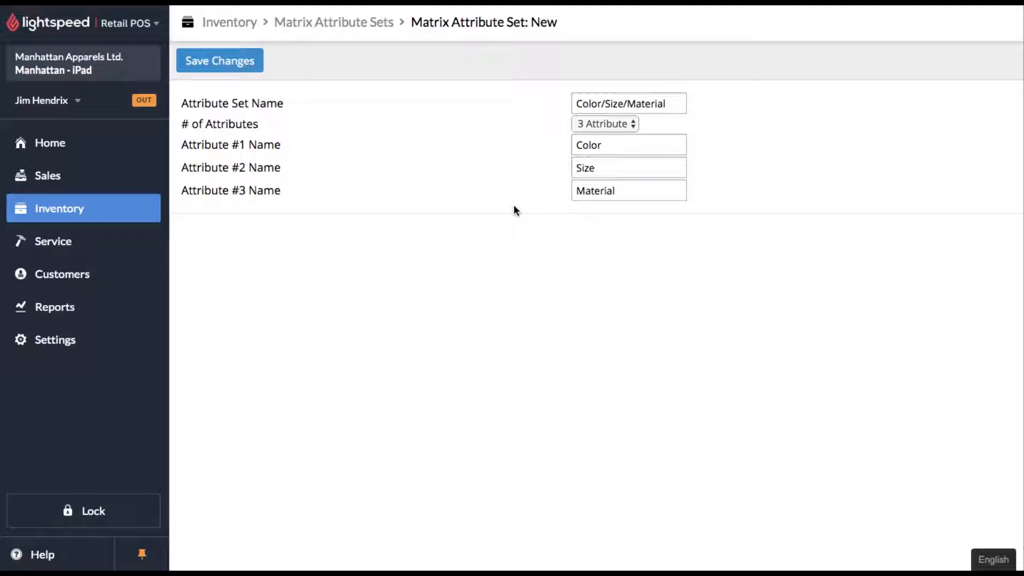
left_click(219, 61)
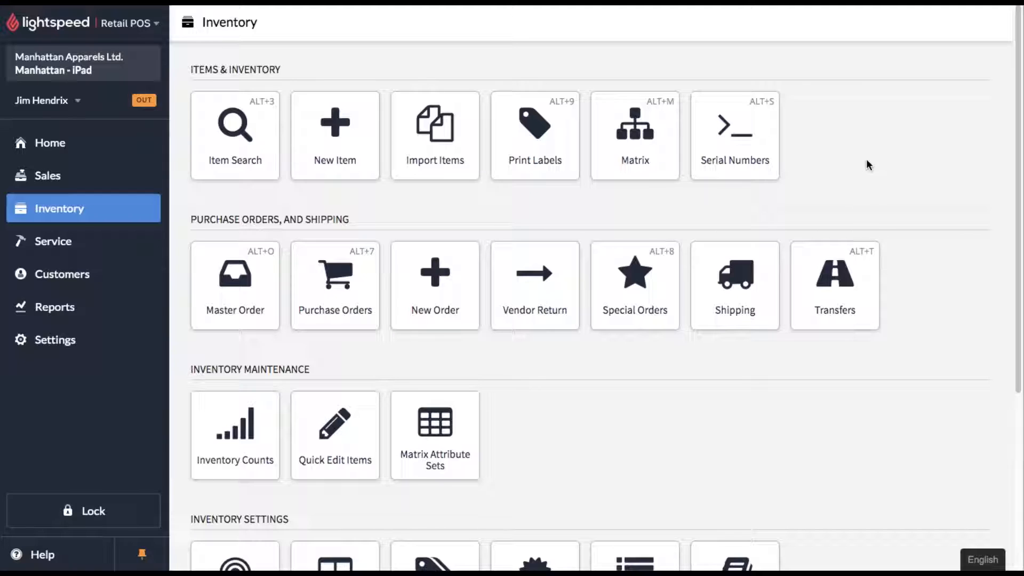
mouse_move(862, 189)
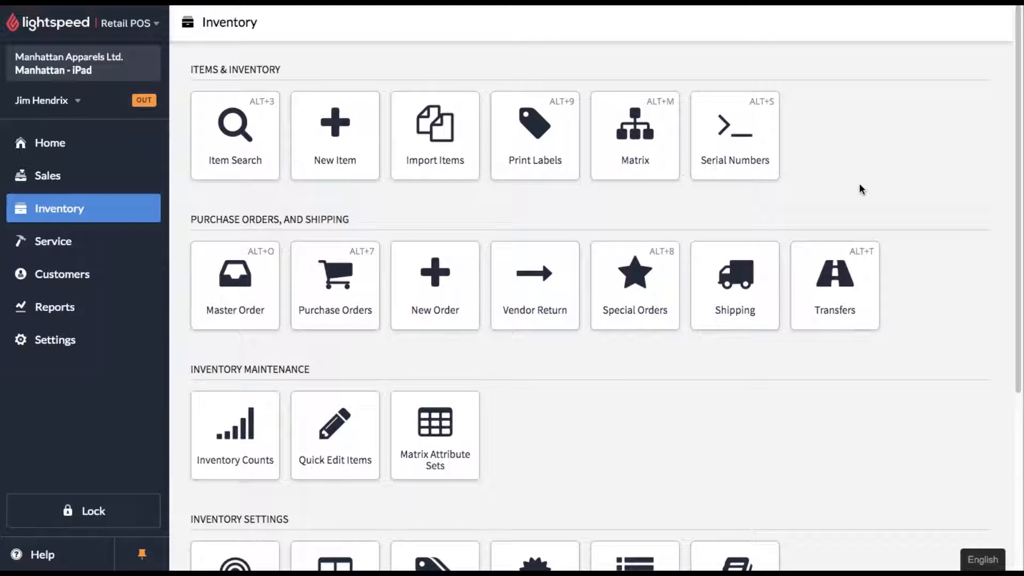
mouse_move(635, 135)
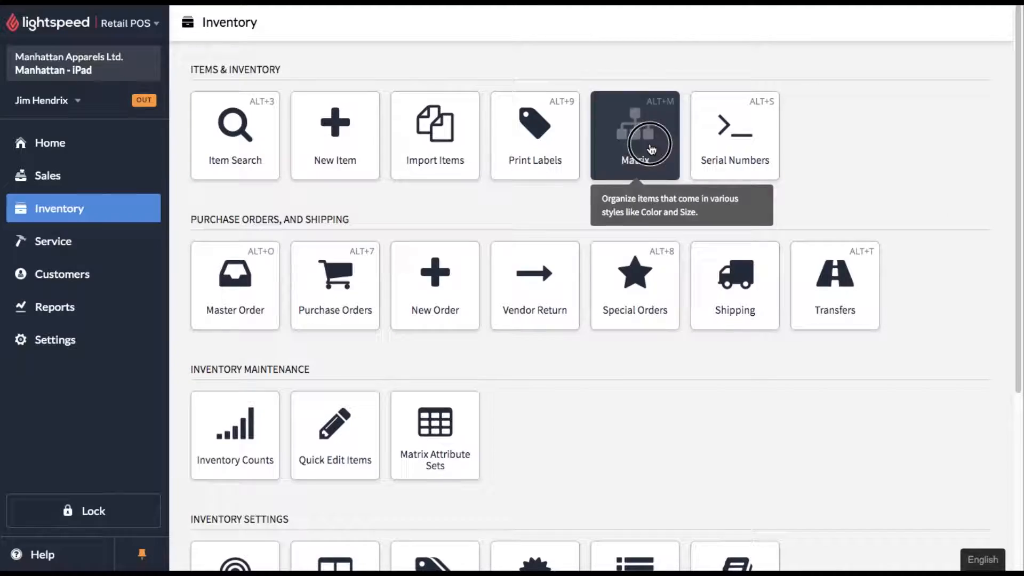
- Save a new 'T-Shirt' item matrix with the Color/Size attribute set
left_click(634, 135)
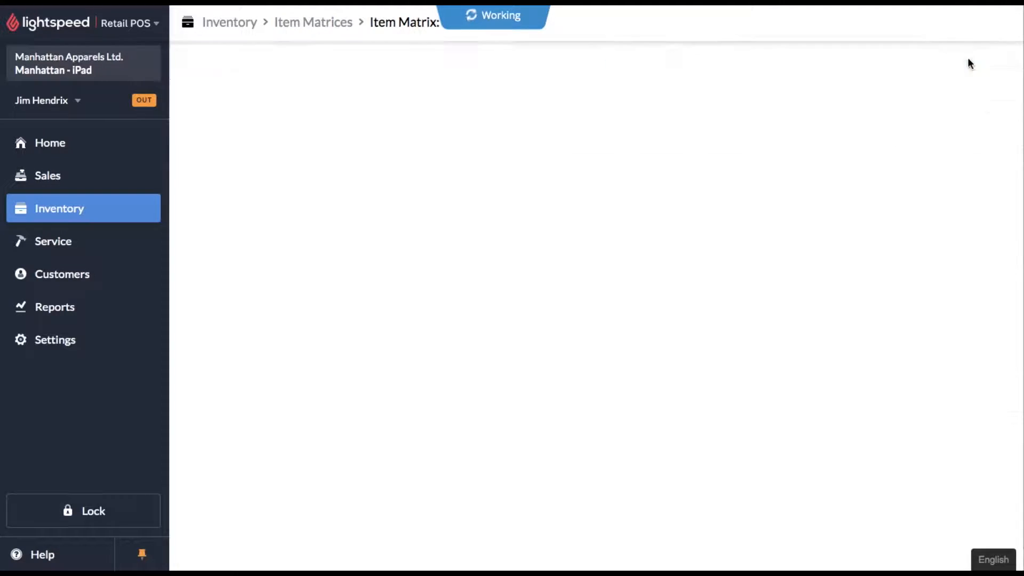
type("T-Shirt")
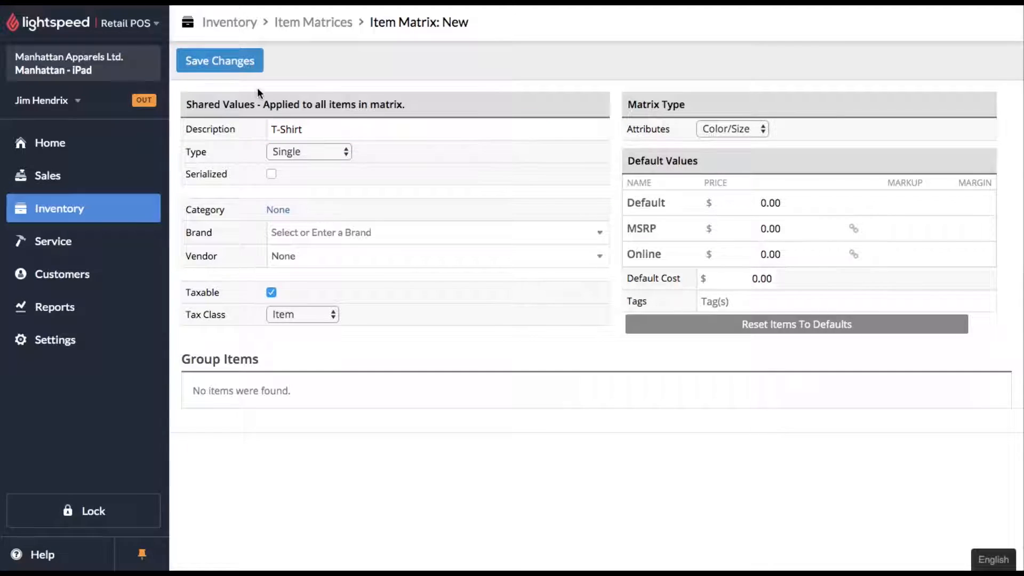
left_click(220, 61)
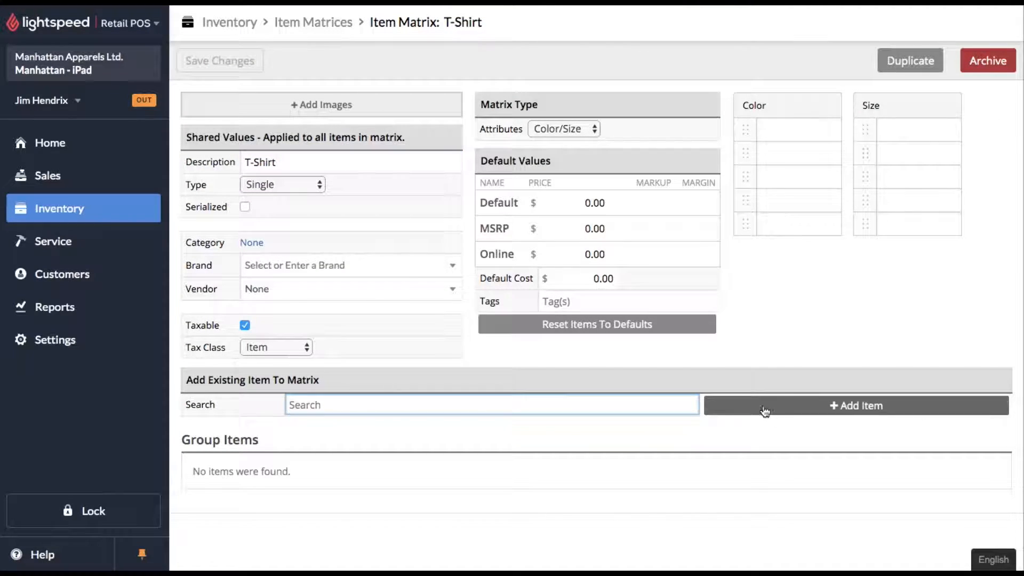
mouse_move(730, 268)
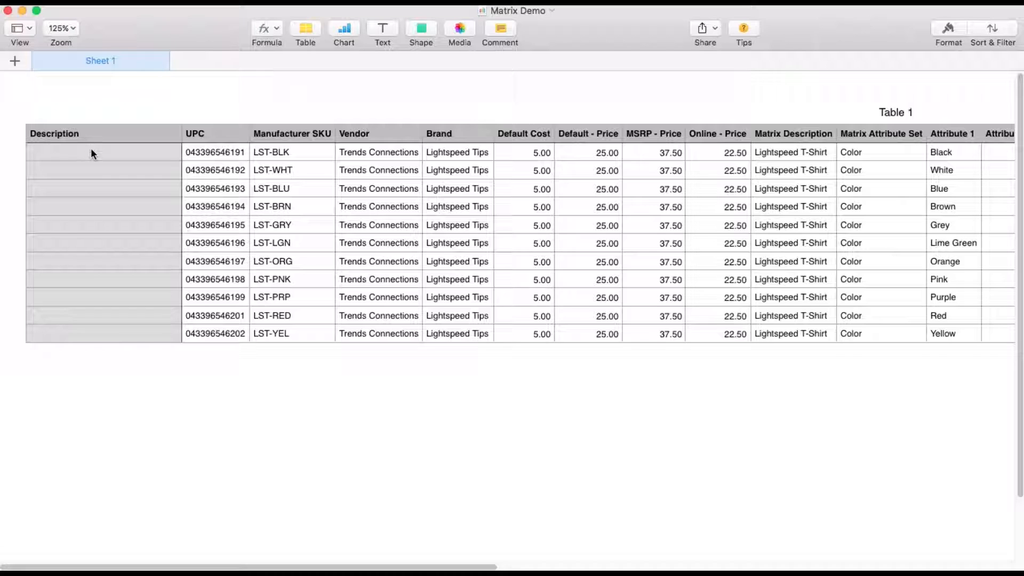
left_click(103, 152)
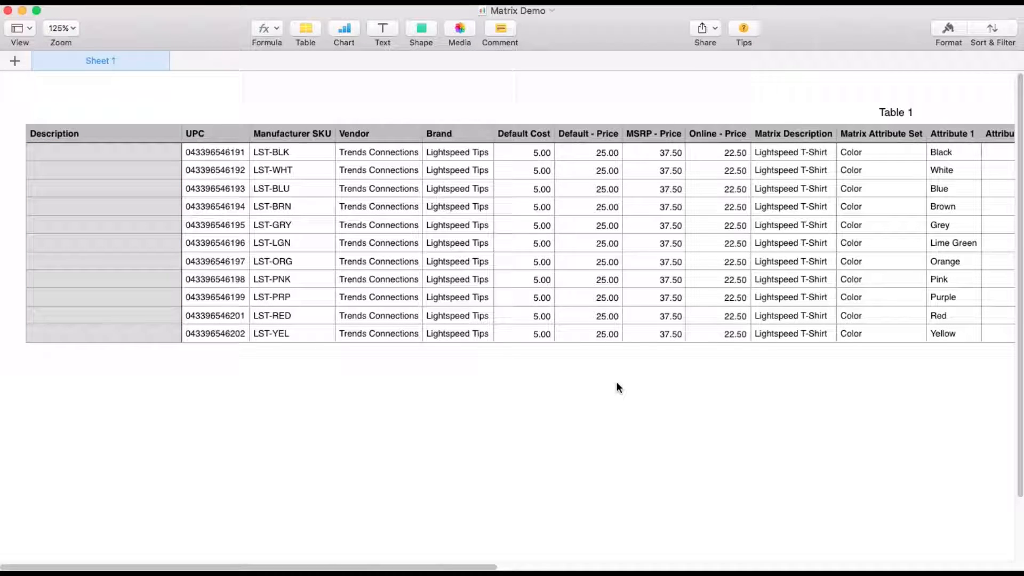
mouse_move(799, 151)
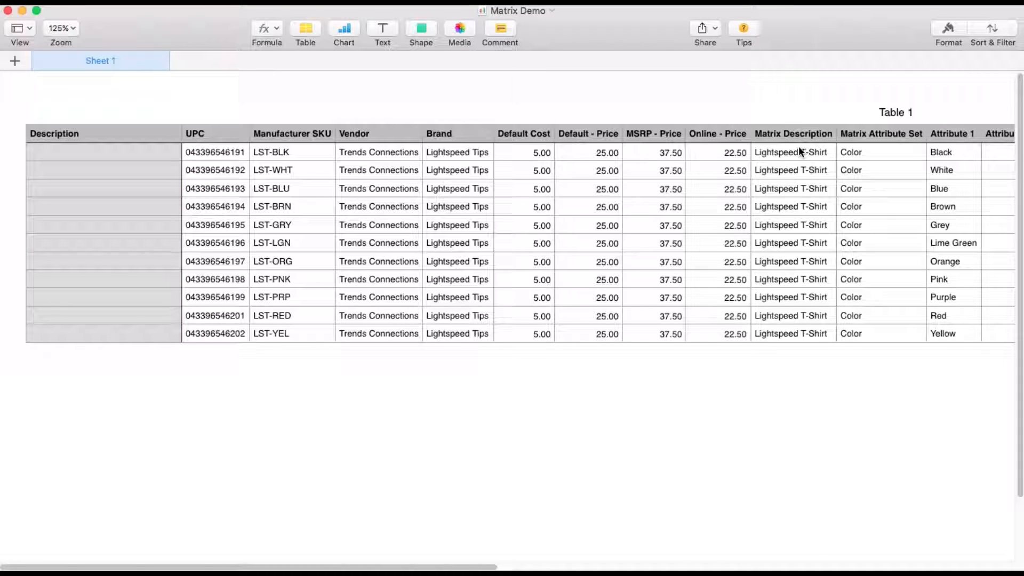
left_click(791, 152)
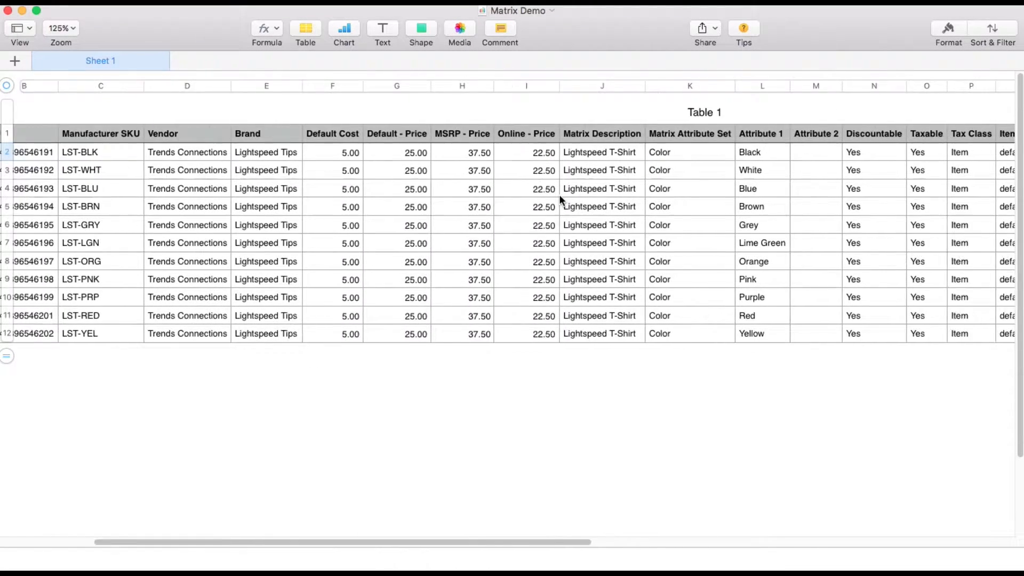
scroll("right", 3)
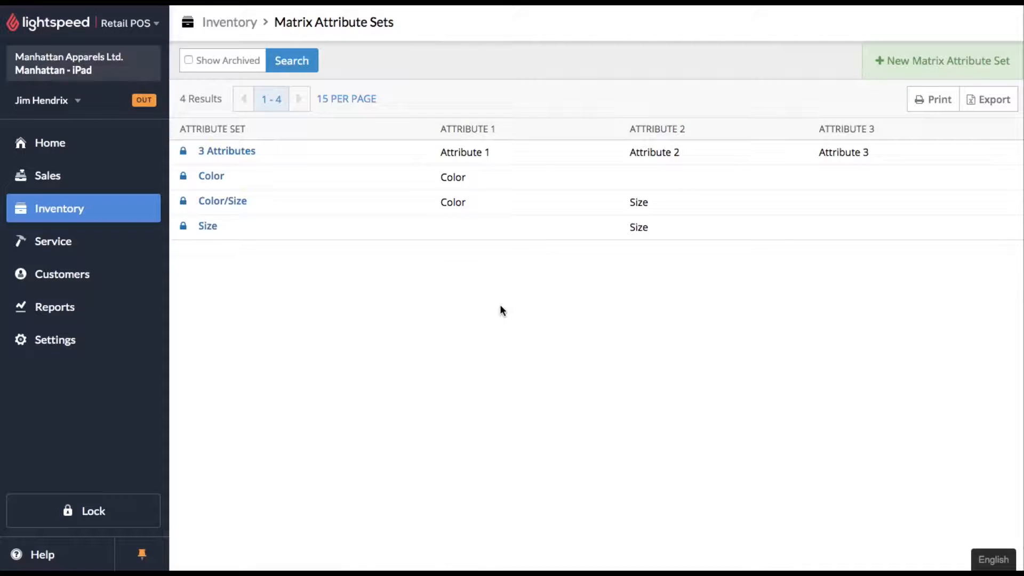
mouse_move(273, 225)
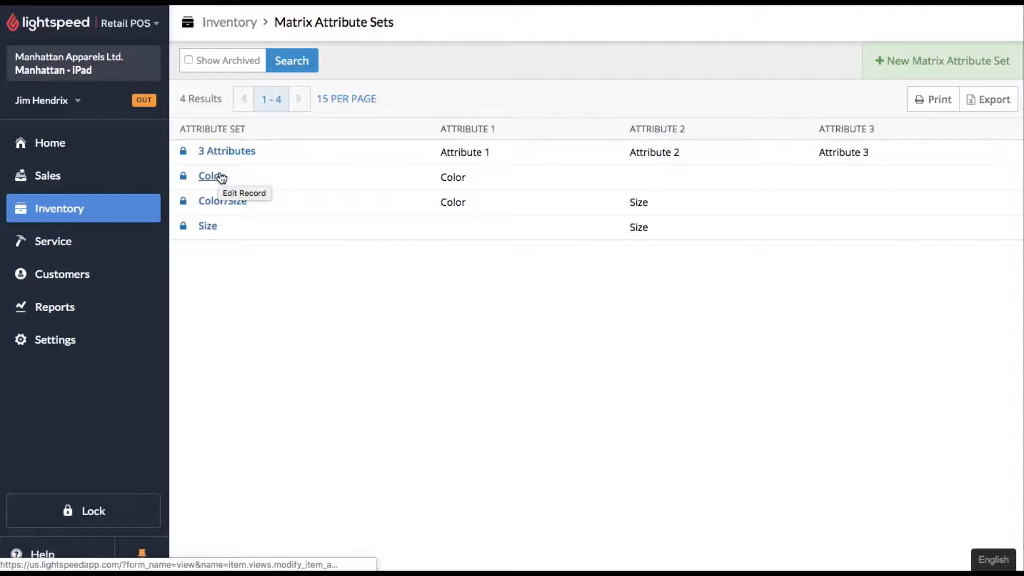
- Open the Color record from the Matrix Attribute Sets list
double_click(453, 177)
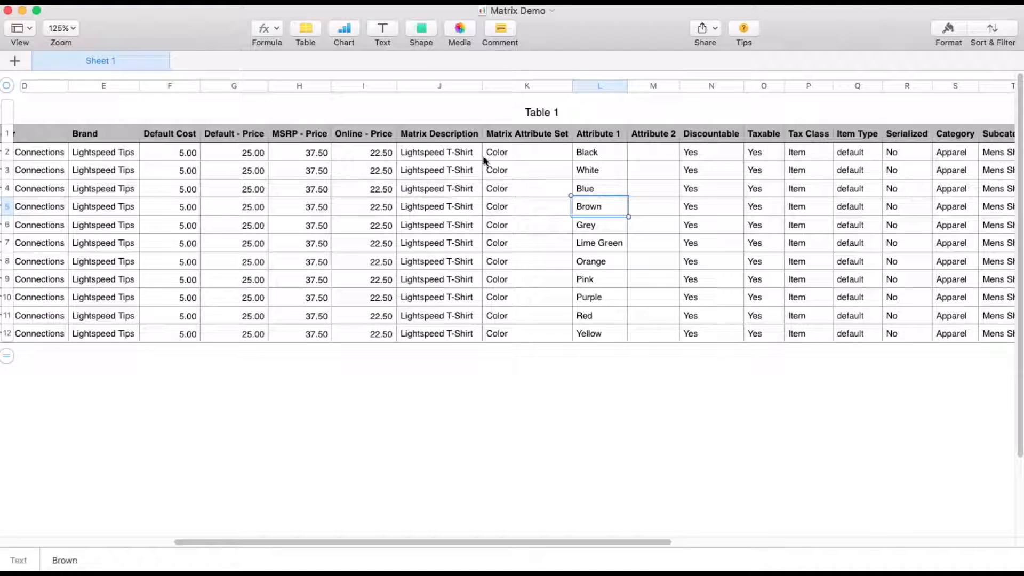
mouse_move(560, 176)
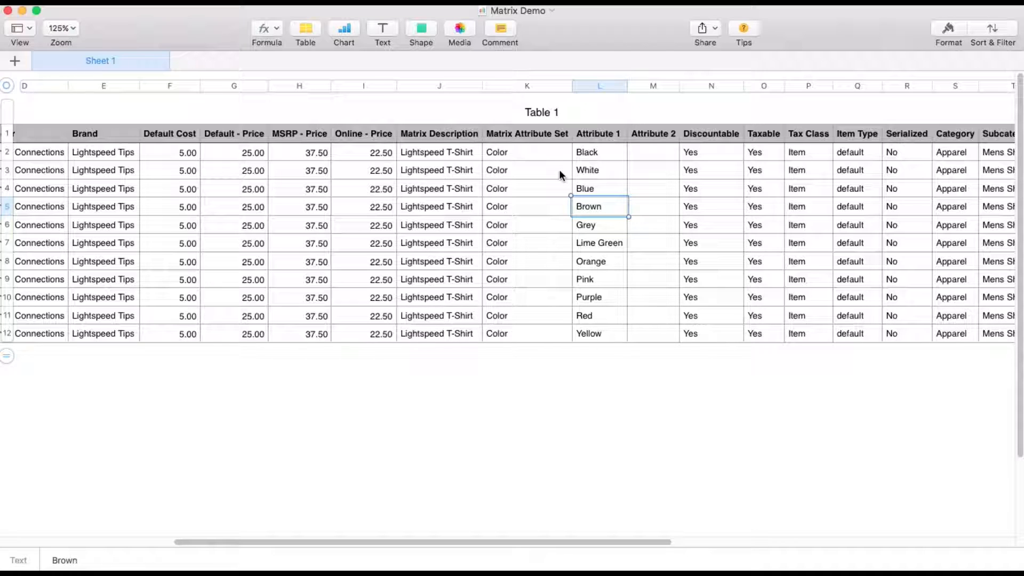
scroll("left", 3)
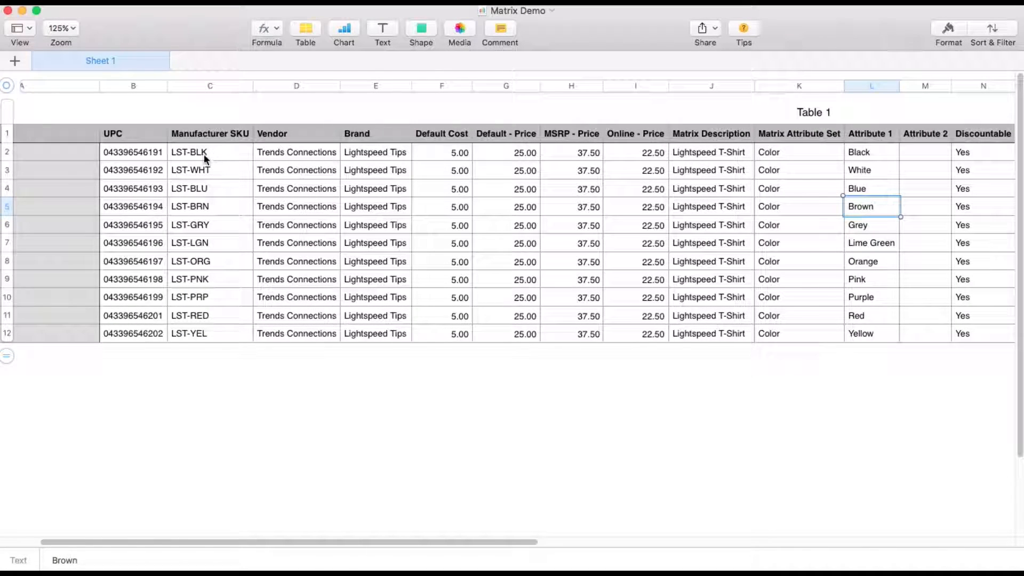
left_click(209, 188)
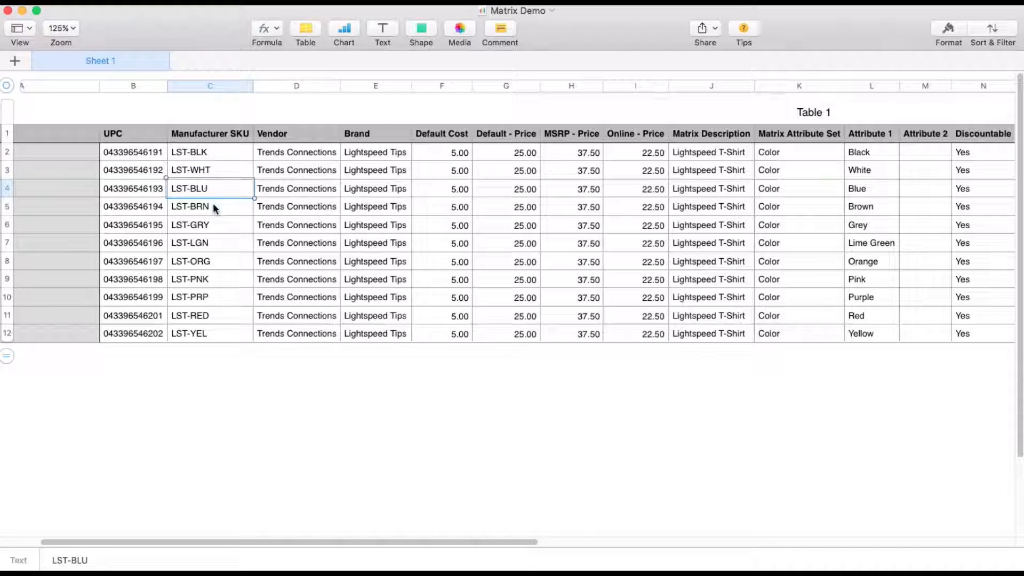
scroll("right", 3)
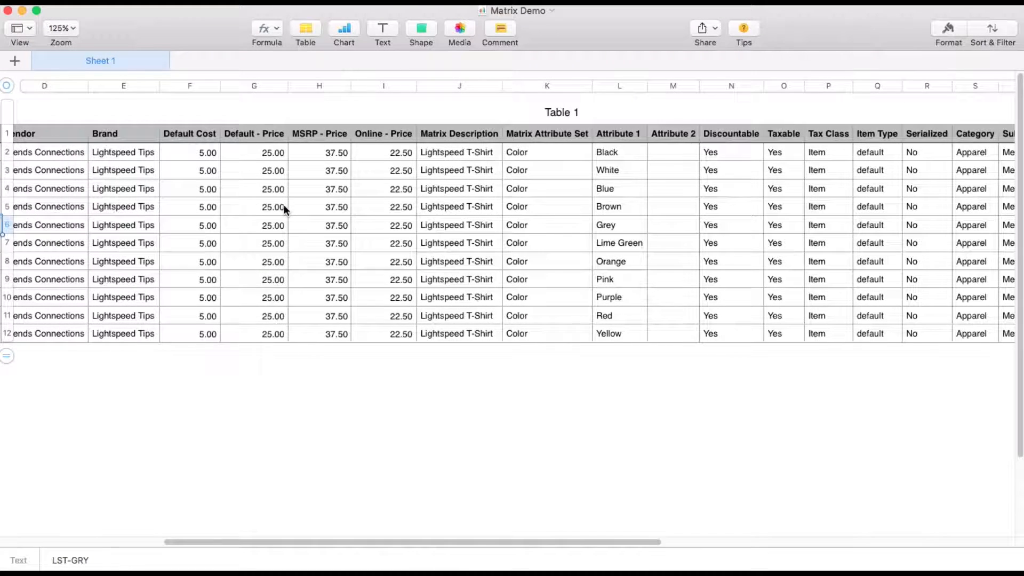
scroll("right", 3)
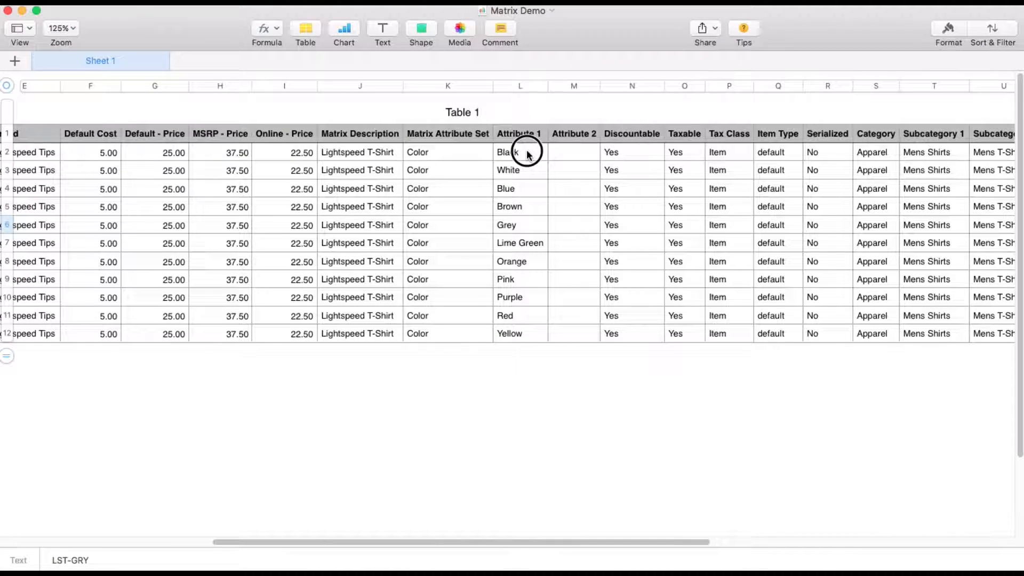
left_click(520, 151)
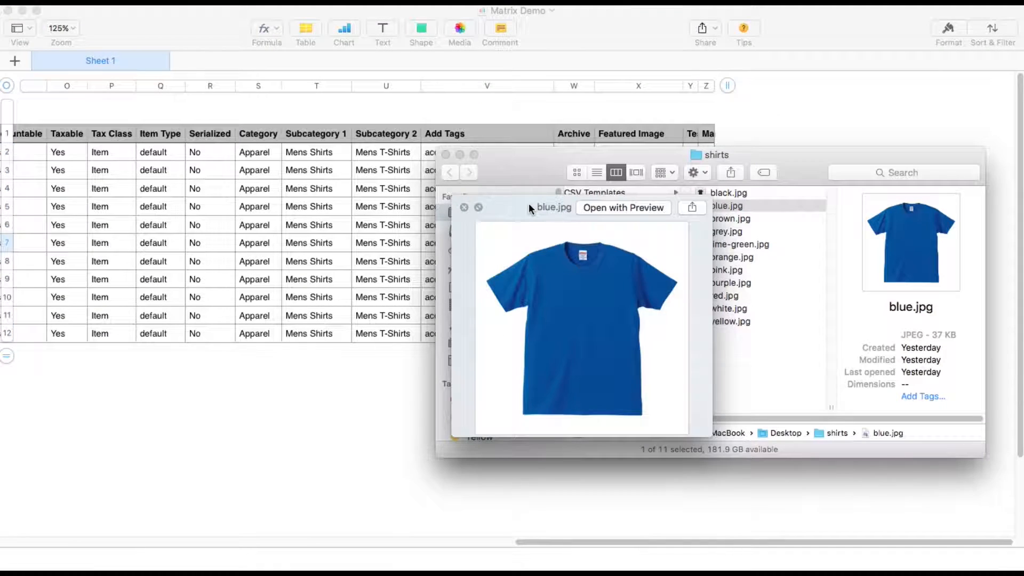
left_click(733, 256)
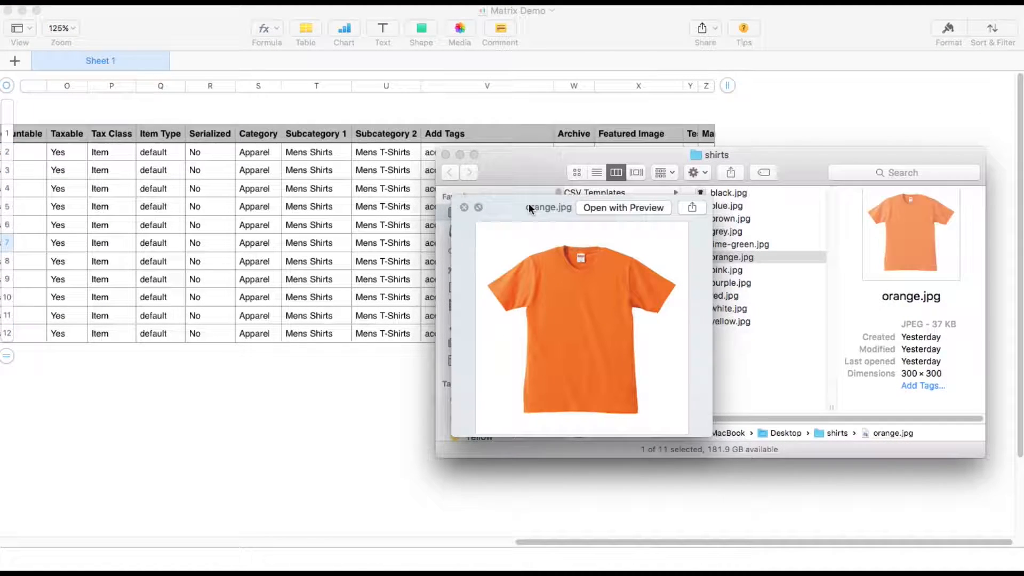
left_click(464, 207)
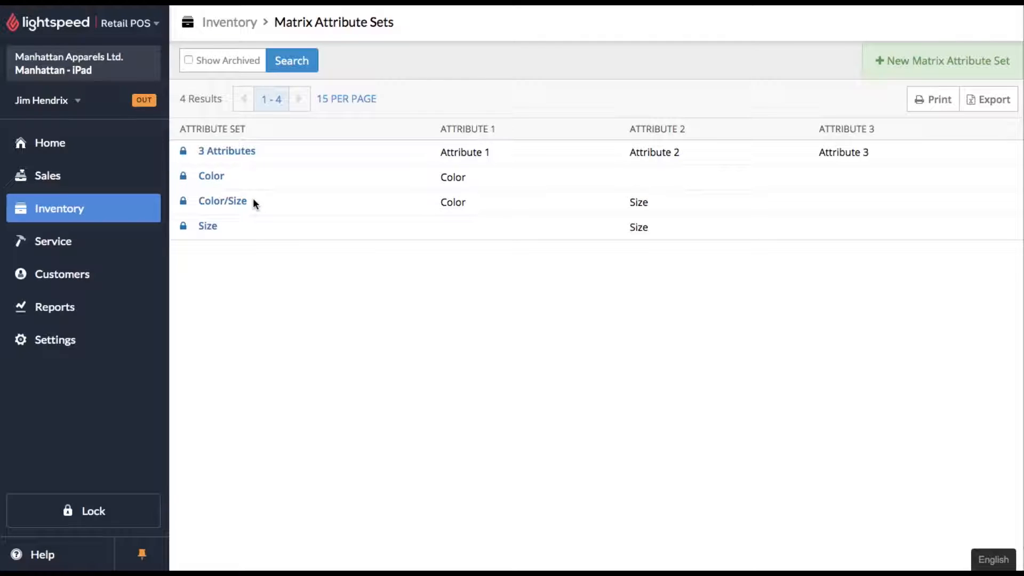
mouse_move(222, 201)
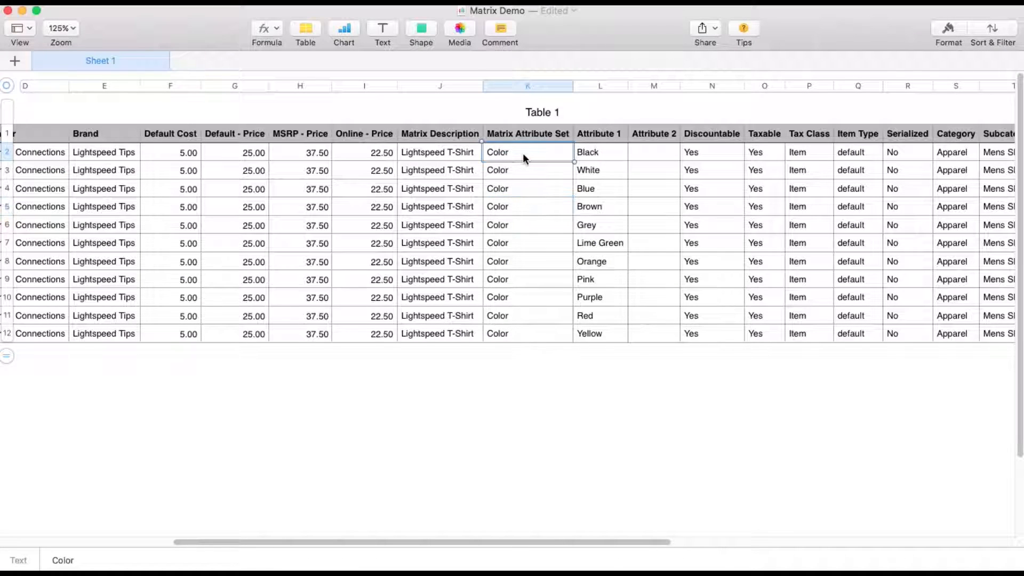
- Change the attribute set to Color/Size and fill it down to the Yellow row
type("/Size")
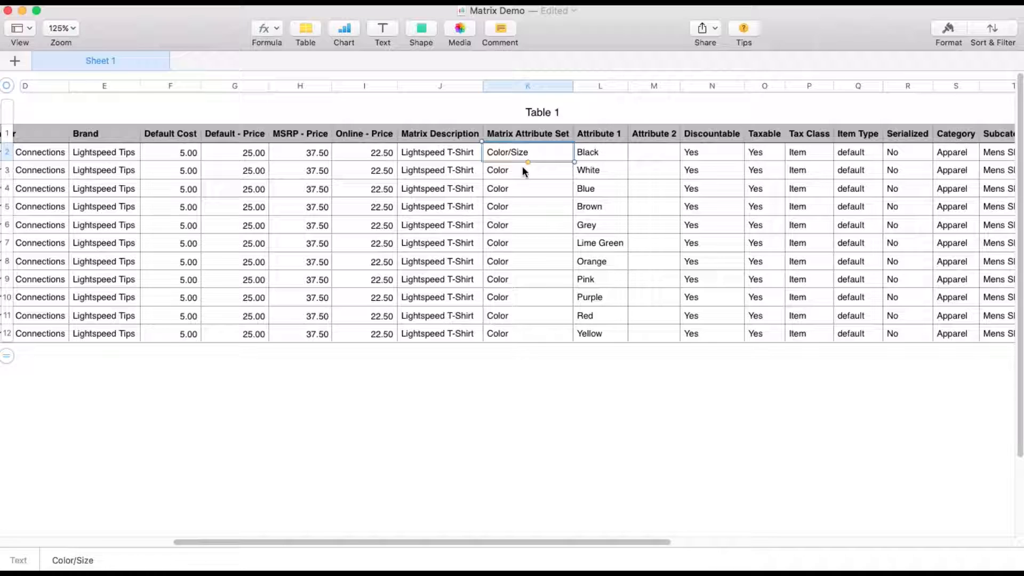
left_click_drag(527, 161, 527, 189)
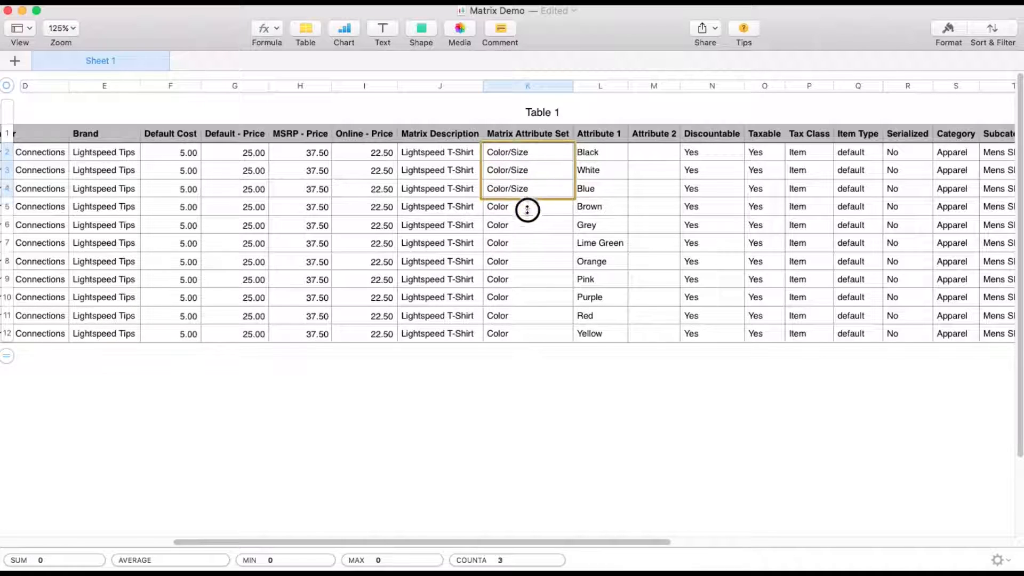
left_click_drag(528, 196, 535, 333)
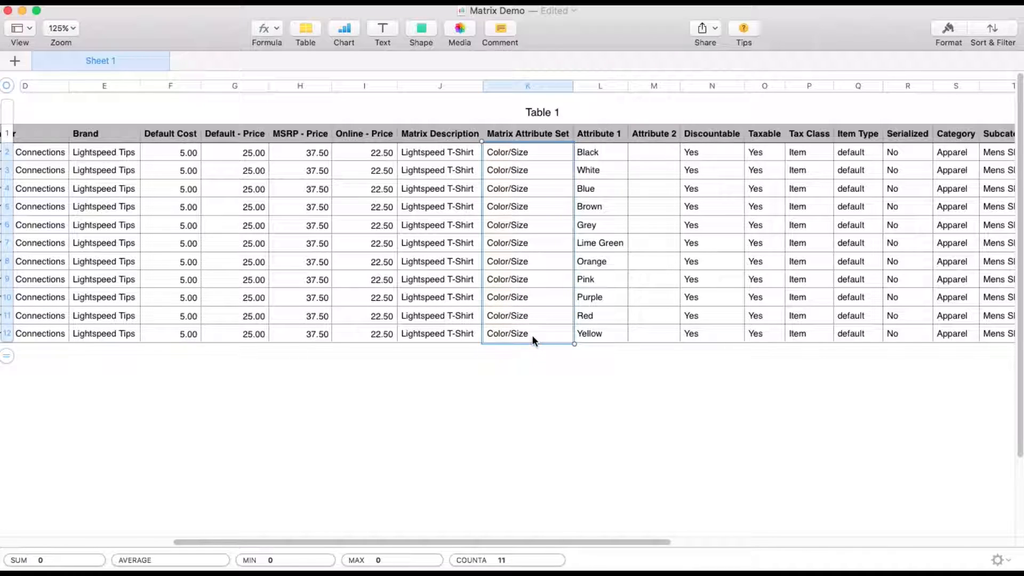
- Enter Small as the Black row's Attribute 2 and extend it down the column
left_click(599, 206)
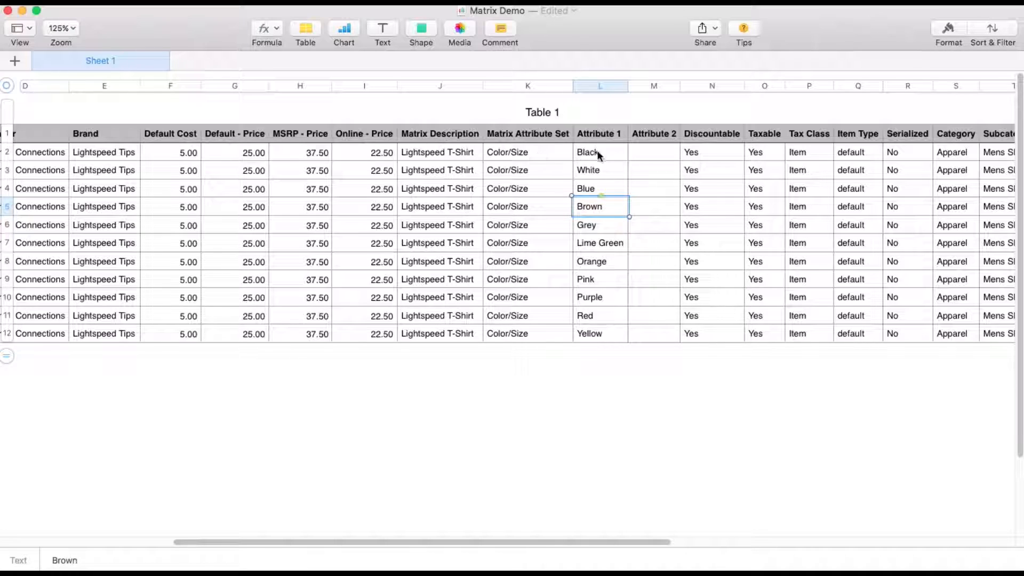
left_click(599, 152)
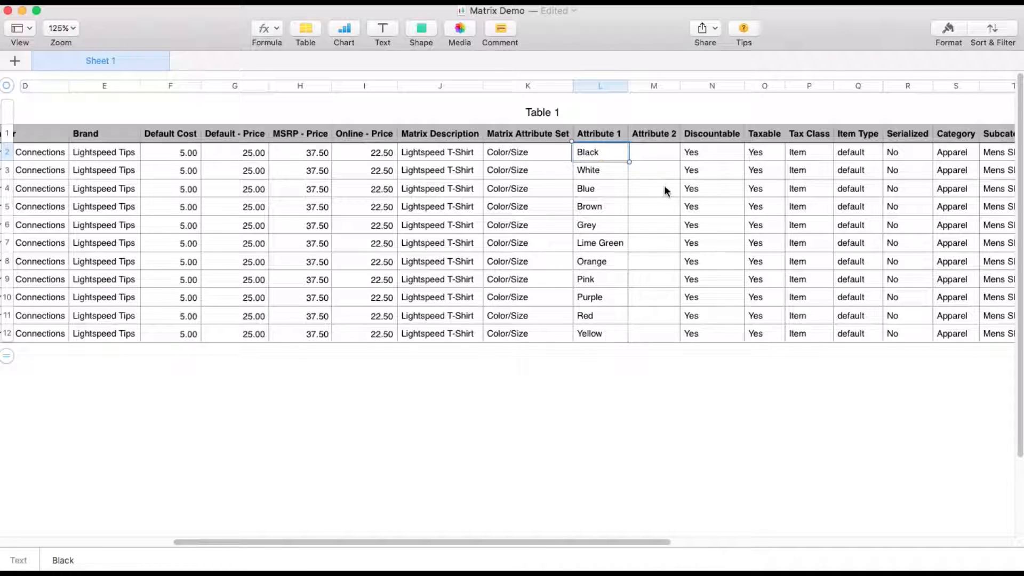
left_click(652, 152)
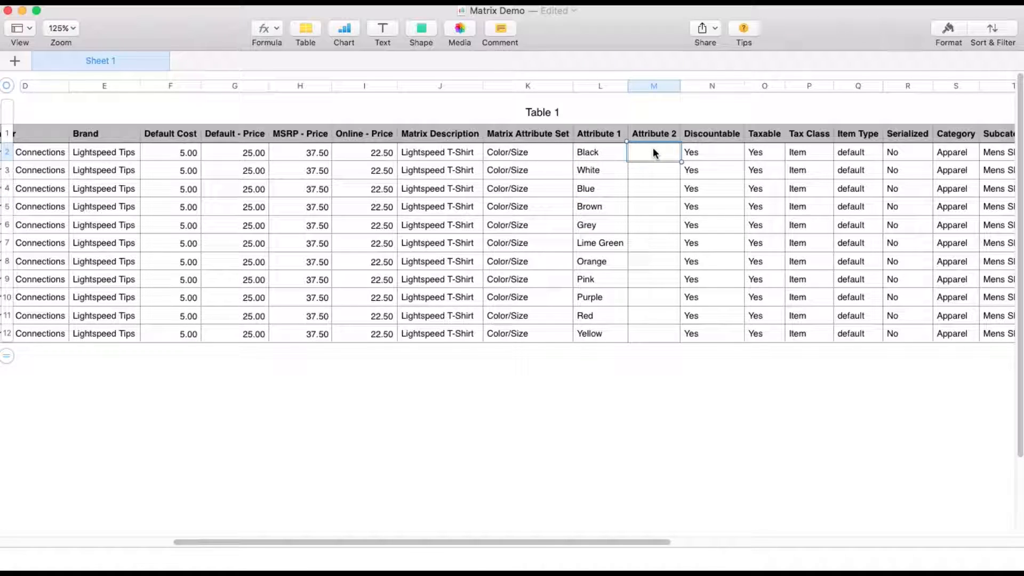
type("Small")
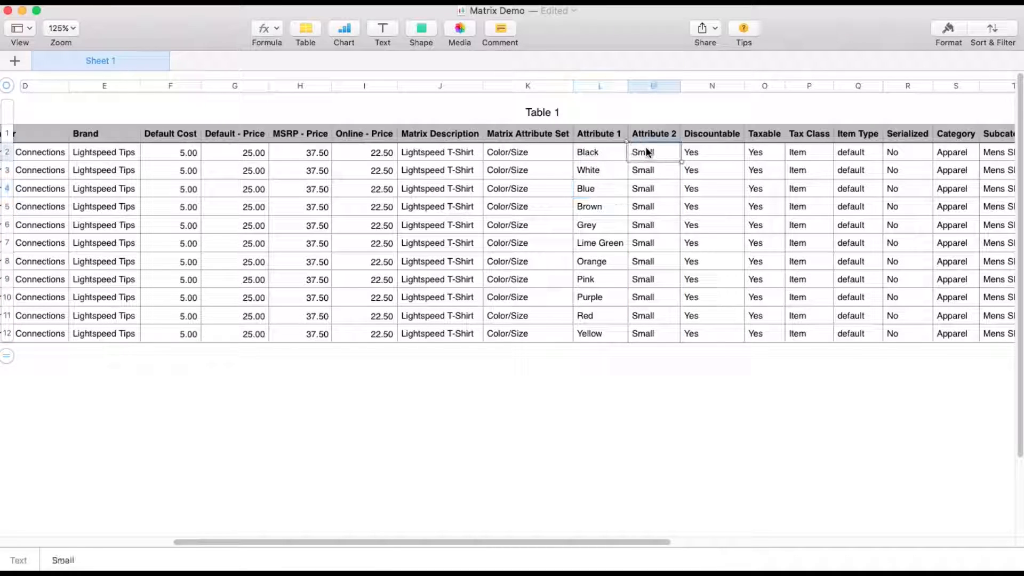
left_click(653, 189)
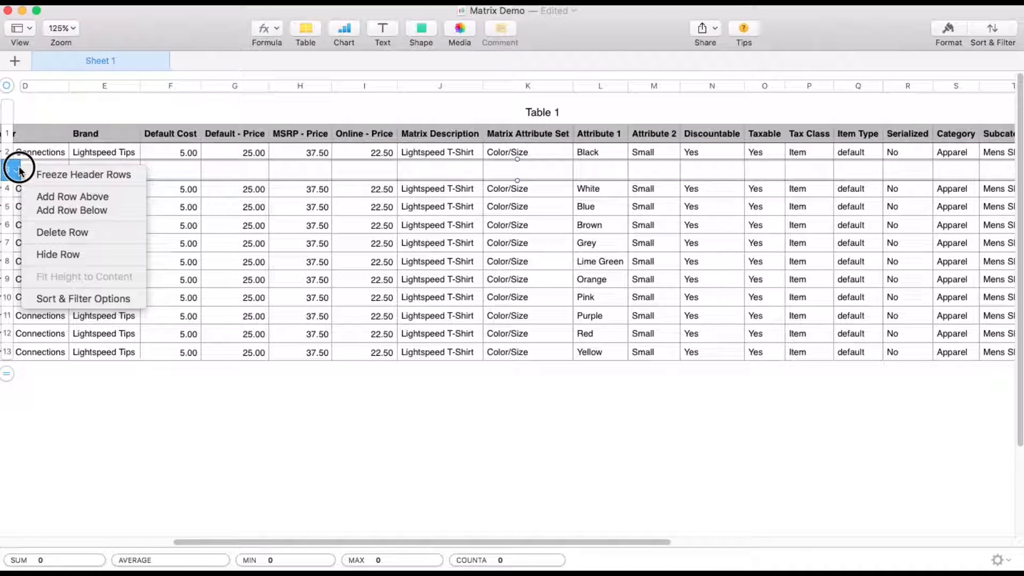
mouse_move(72, 210)
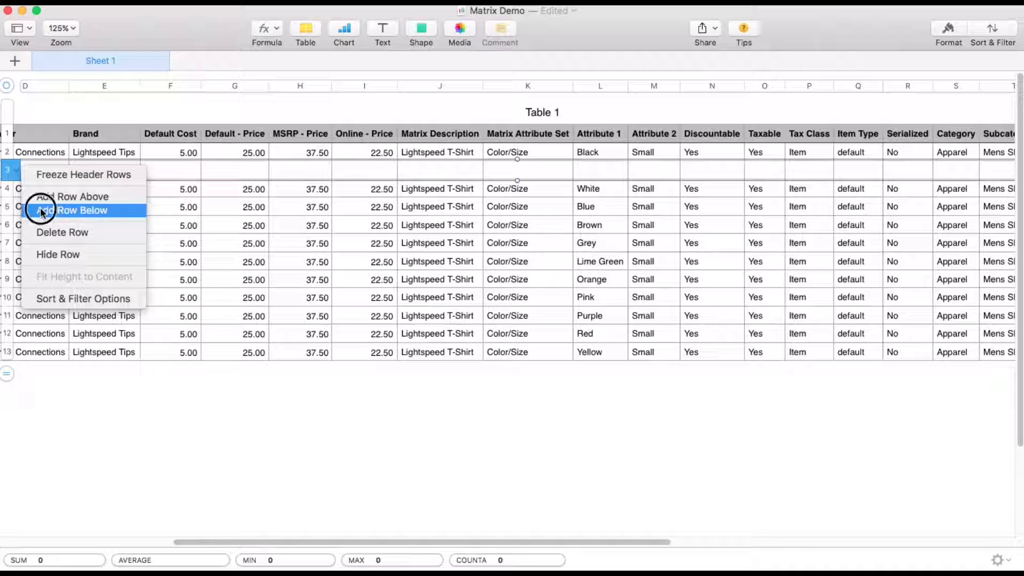
- Add another row below the Black row and enter Medium as its size
left_click(72, 210)
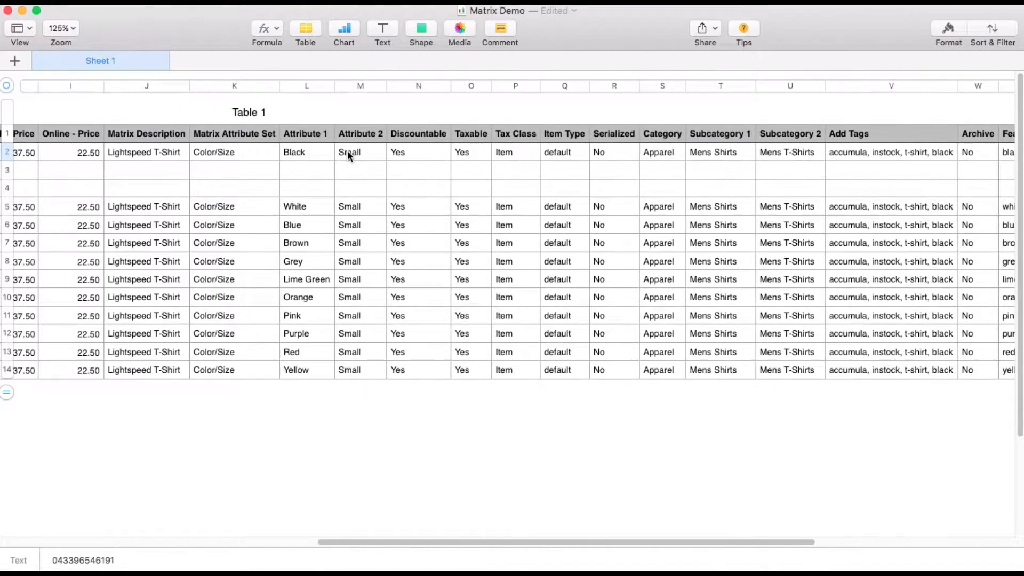
scroll("right", 3)
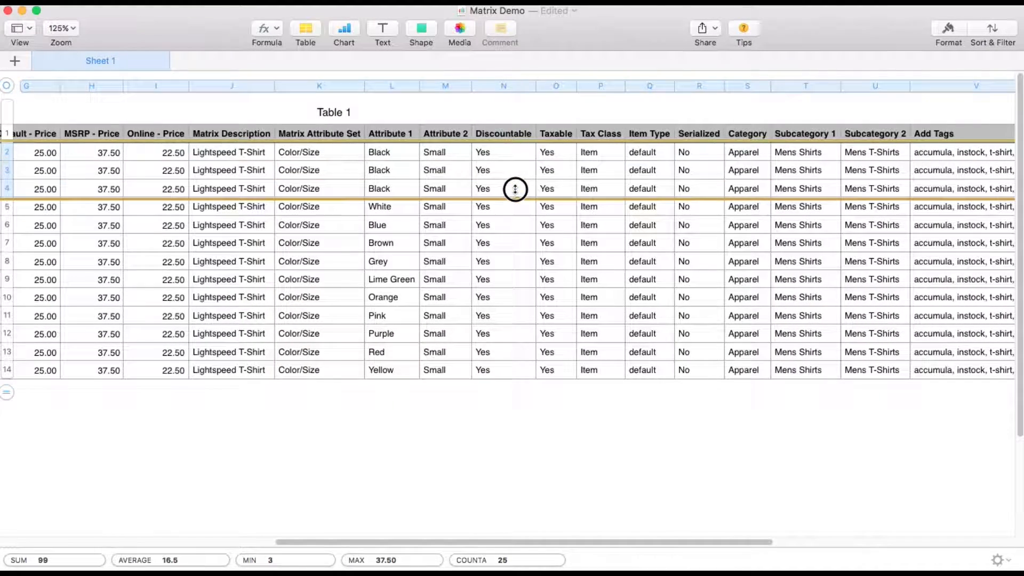
type("Medium")
type("Large")
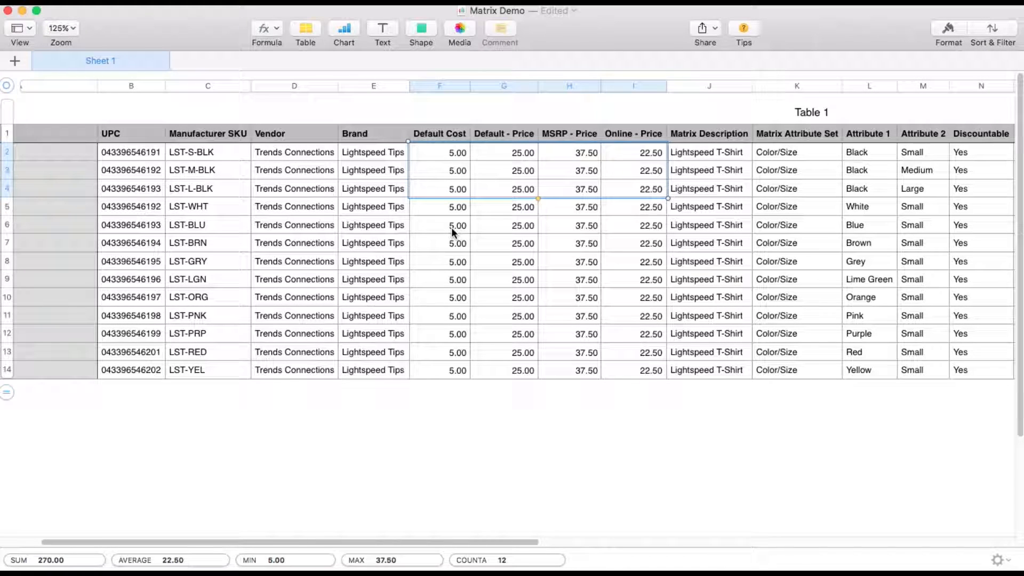
mouse_move(516, 185)
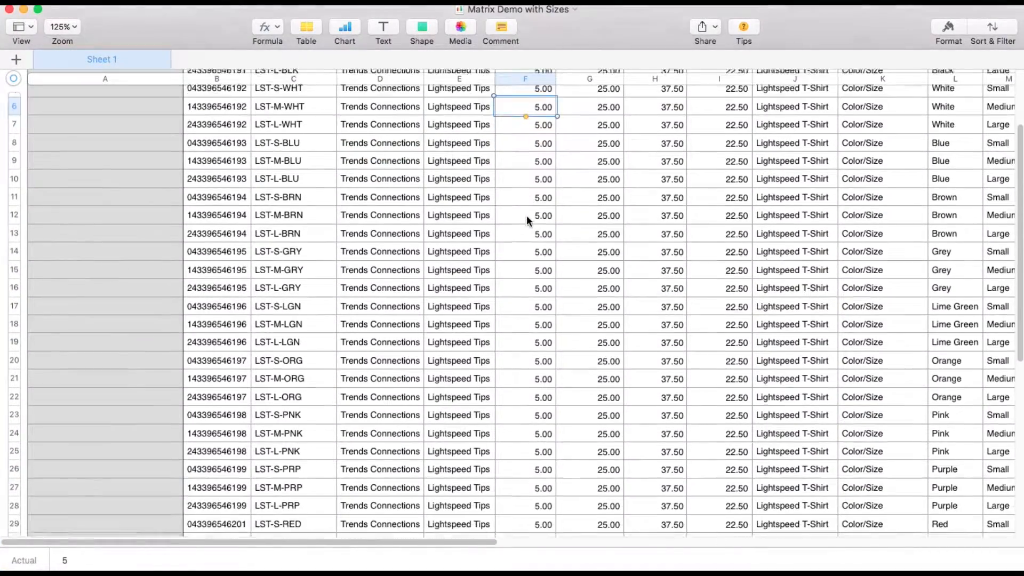
- Scroll down the sheet through the colour rows
scroll("down", 3)
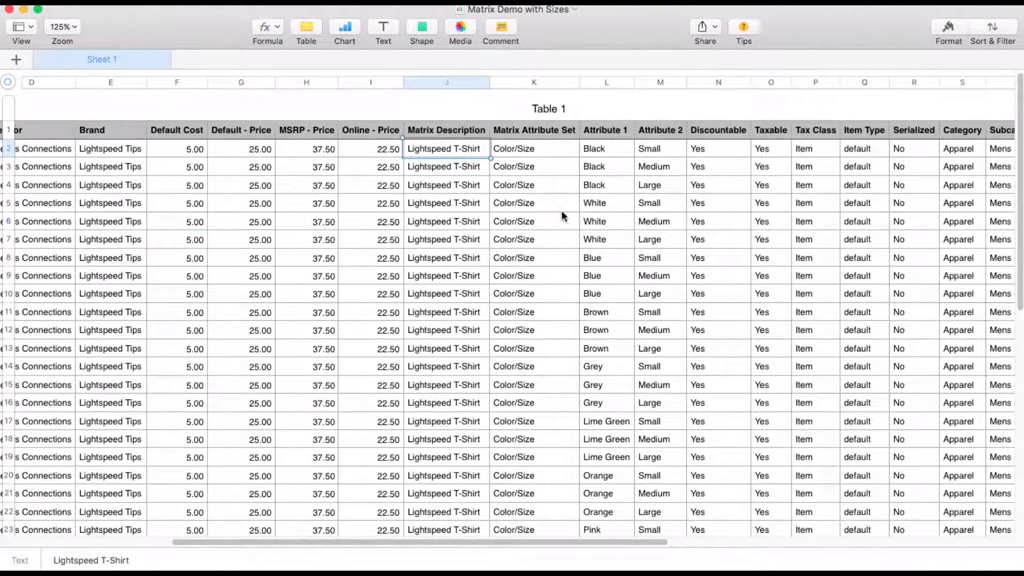
mouse_move(663, 196)
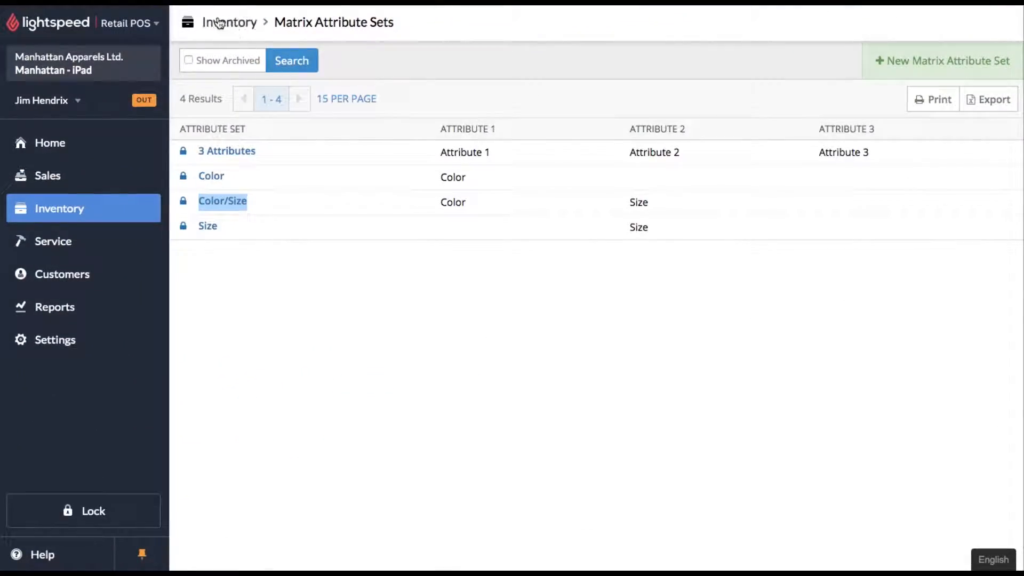
- Import Matrix Demo with Sizes.csv, creating only new items, after previewing 33 items
left_click(229, 21)
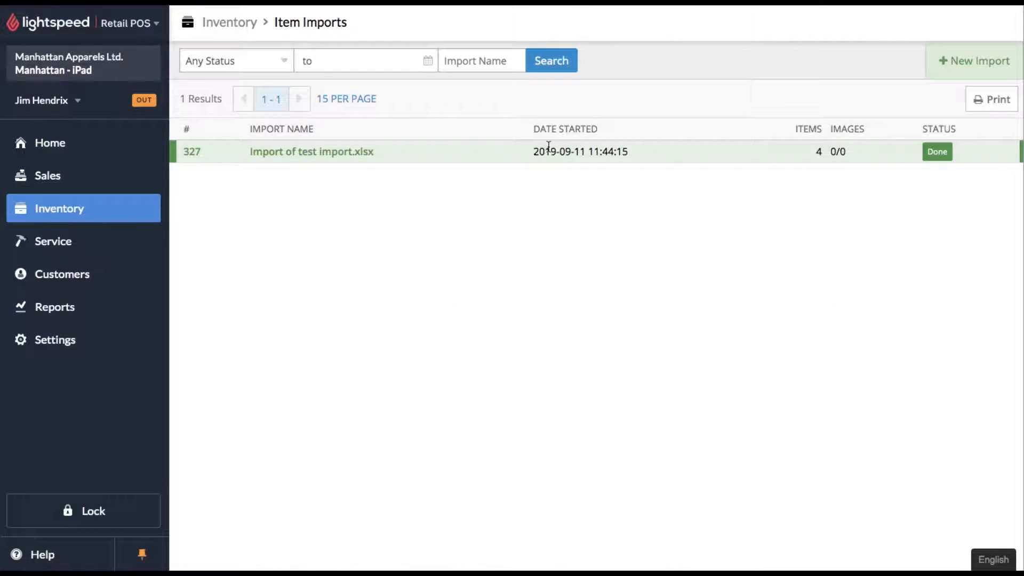
left_click(973, 61)
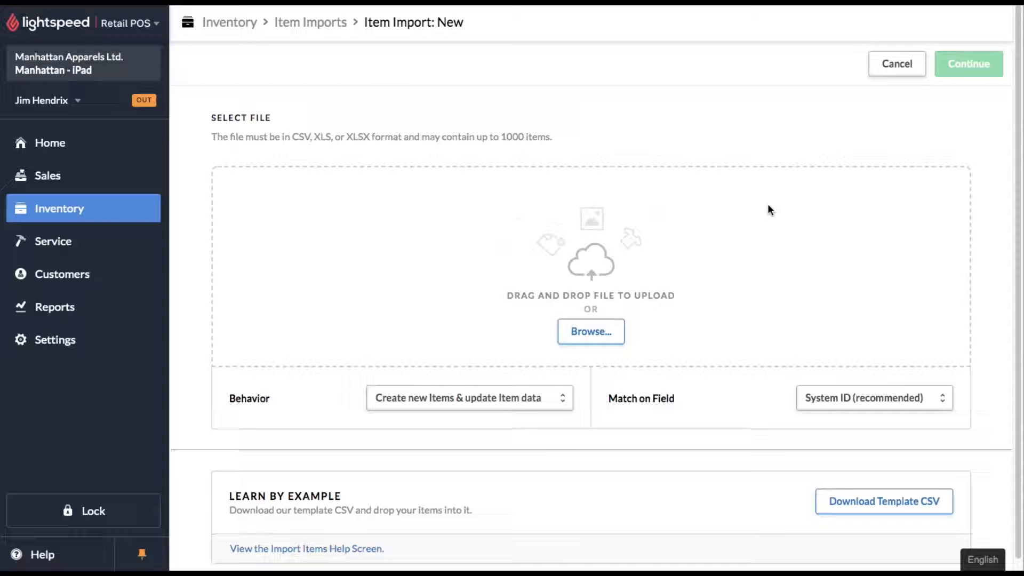
left_click(590, 331)
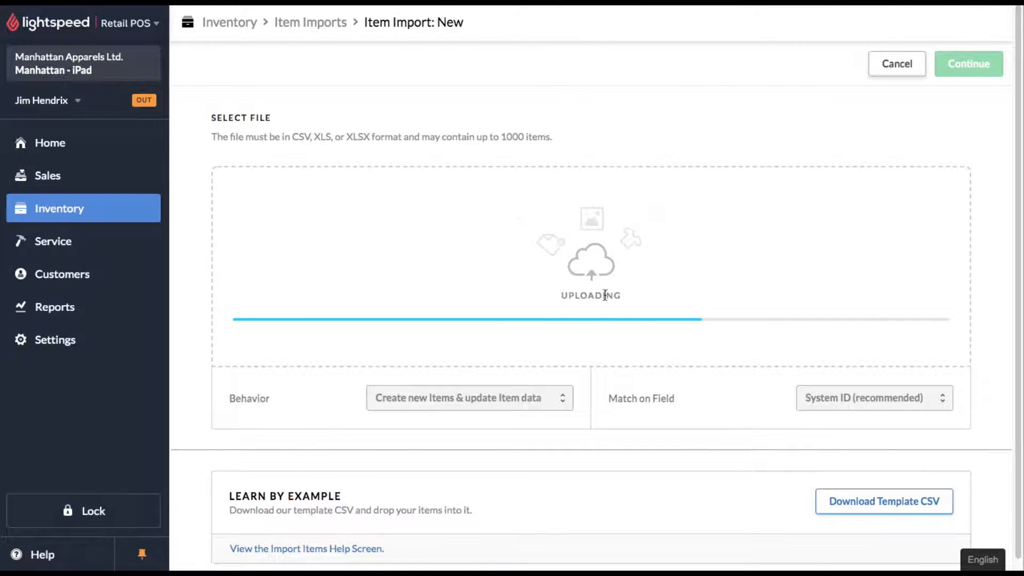
left_click(469, 397)
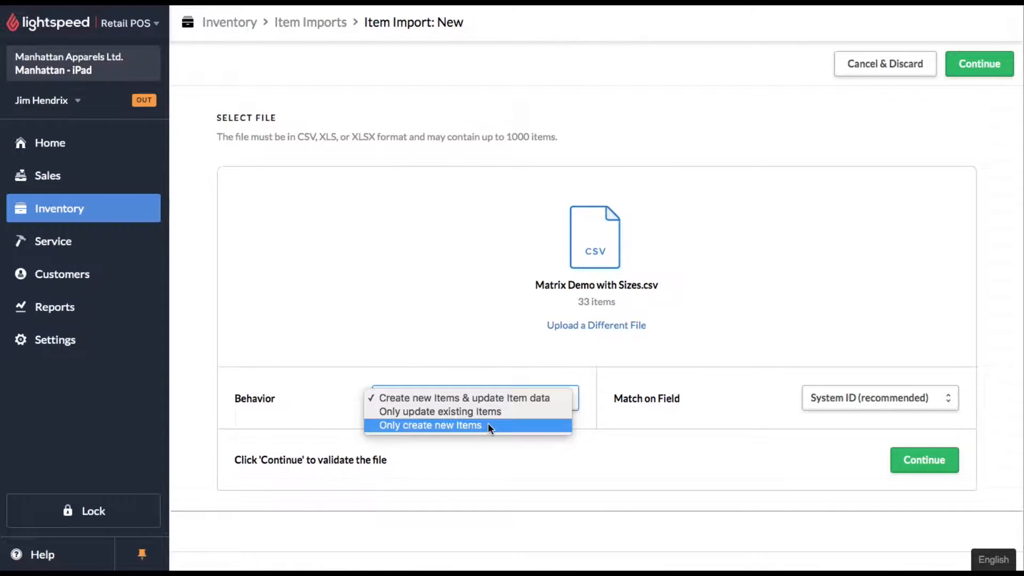
left_click(430, 425)
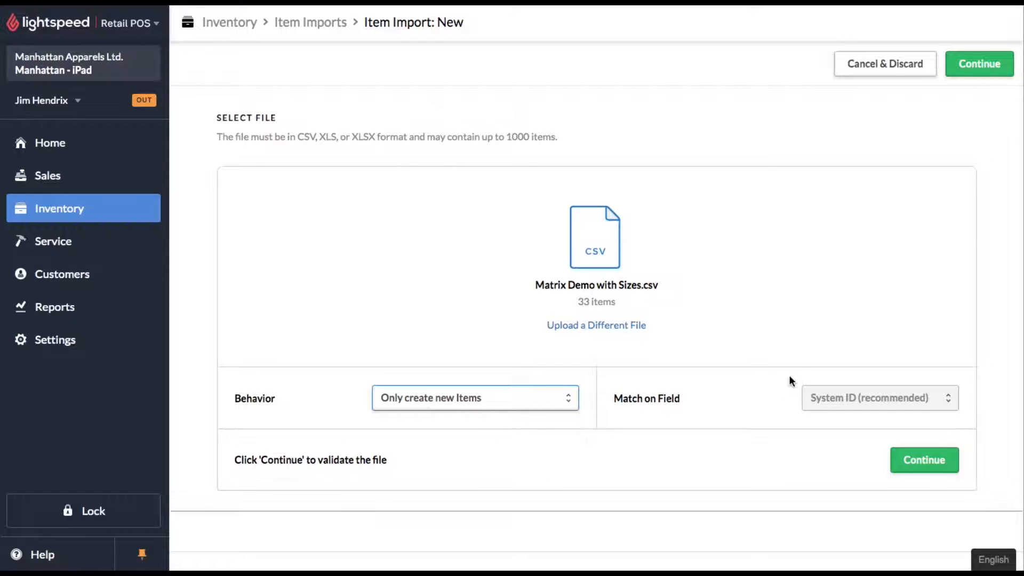
left_click(923, 459)
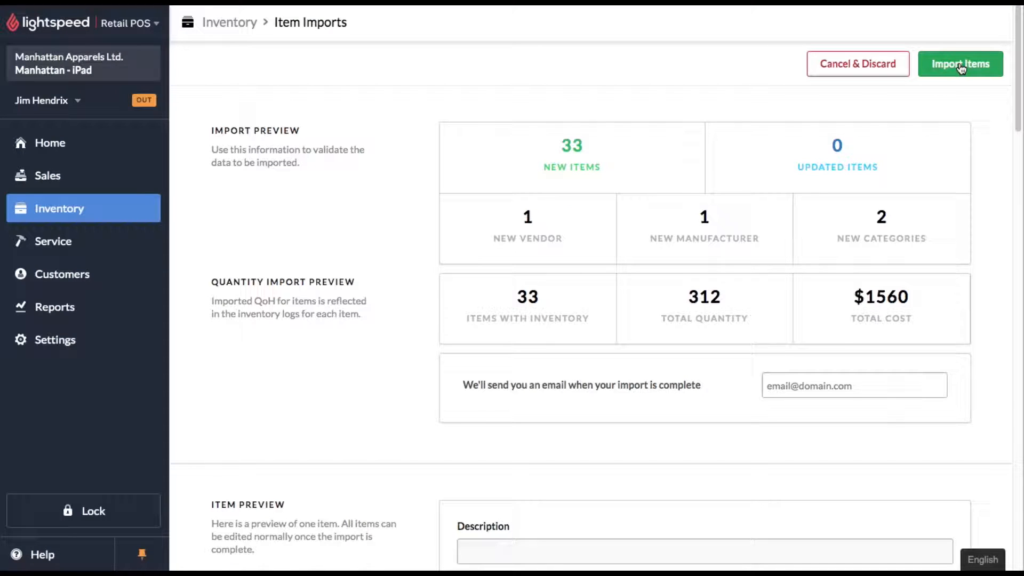
left_click(960, 64)
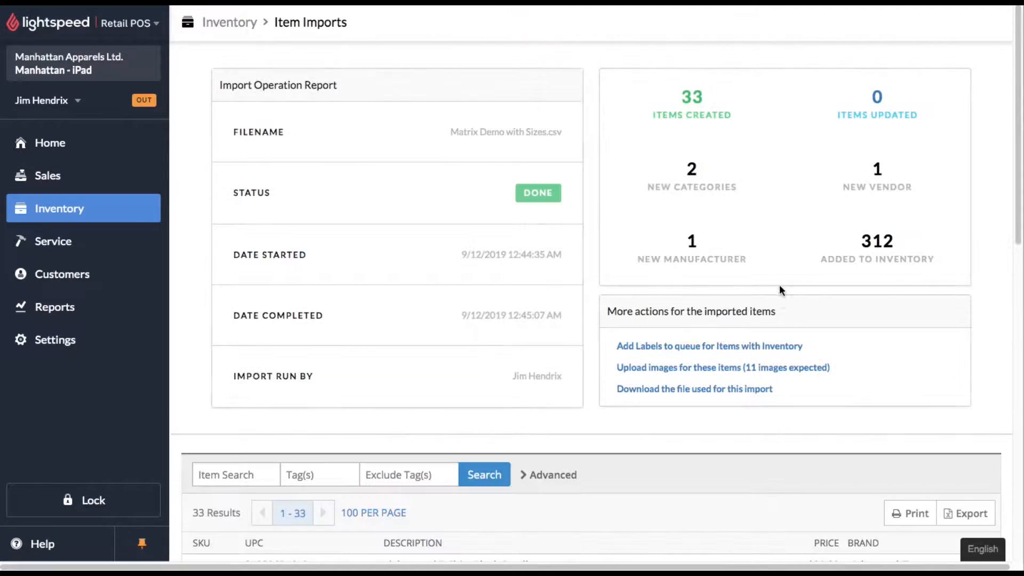
- Open the image uploader for the 33 imported items, add images, and return to Inventory
left_click(722, 367)
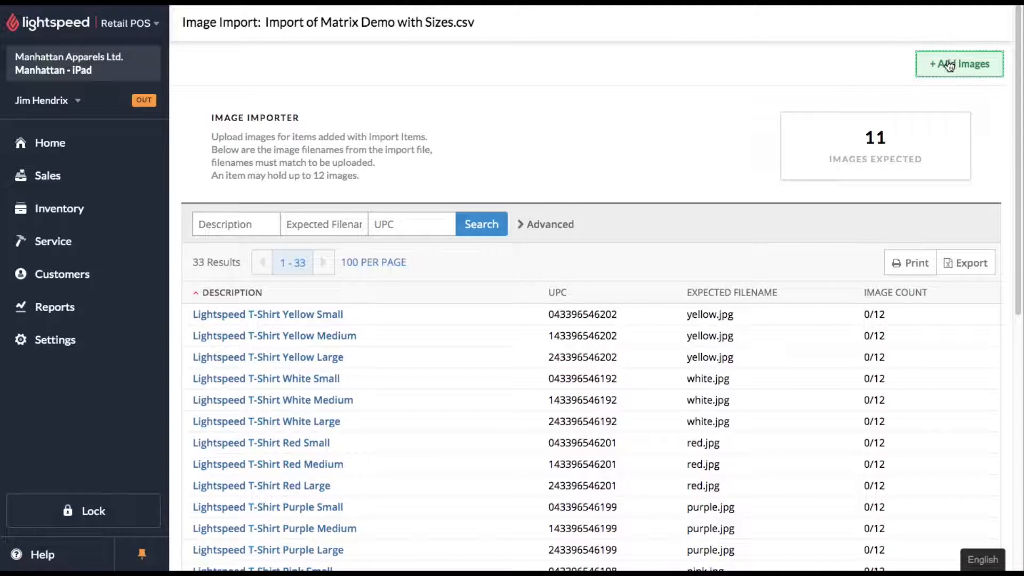
left_click(959, 63)
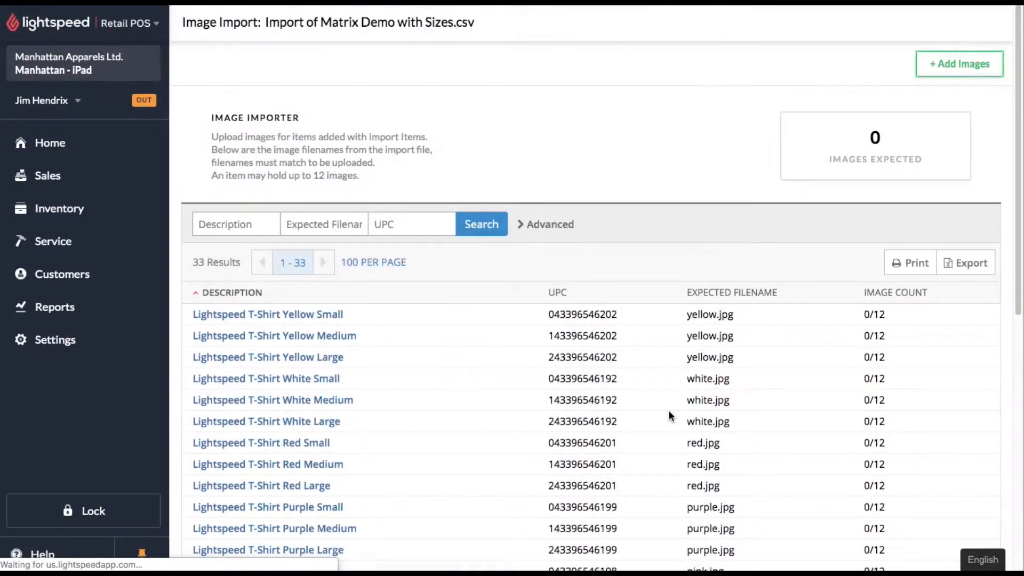
left_click(58, 209)
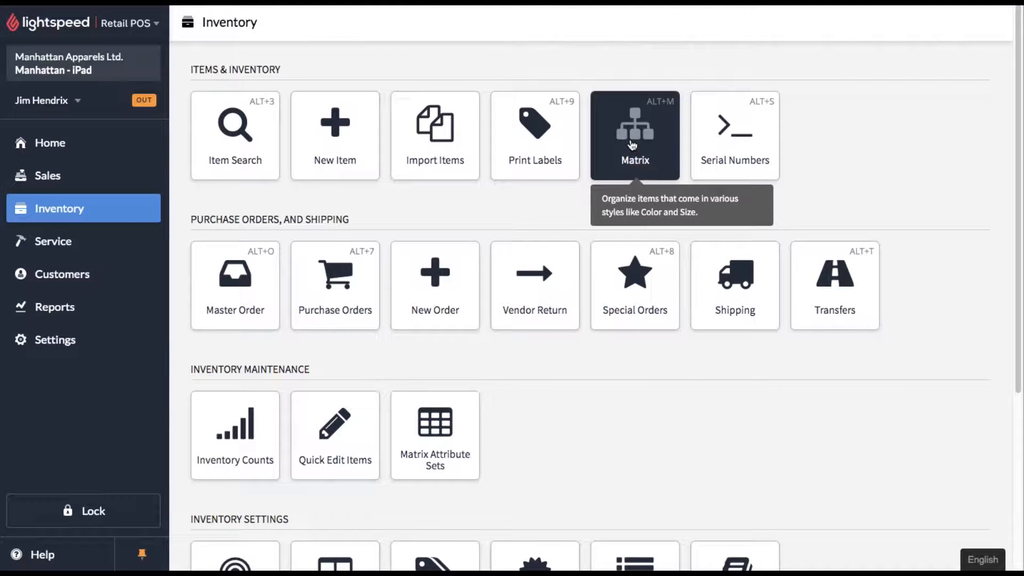
- Open the Lightspeed T-Shirt matrix and scroll through its 33 Color/Size group items
left_click(635, 135)
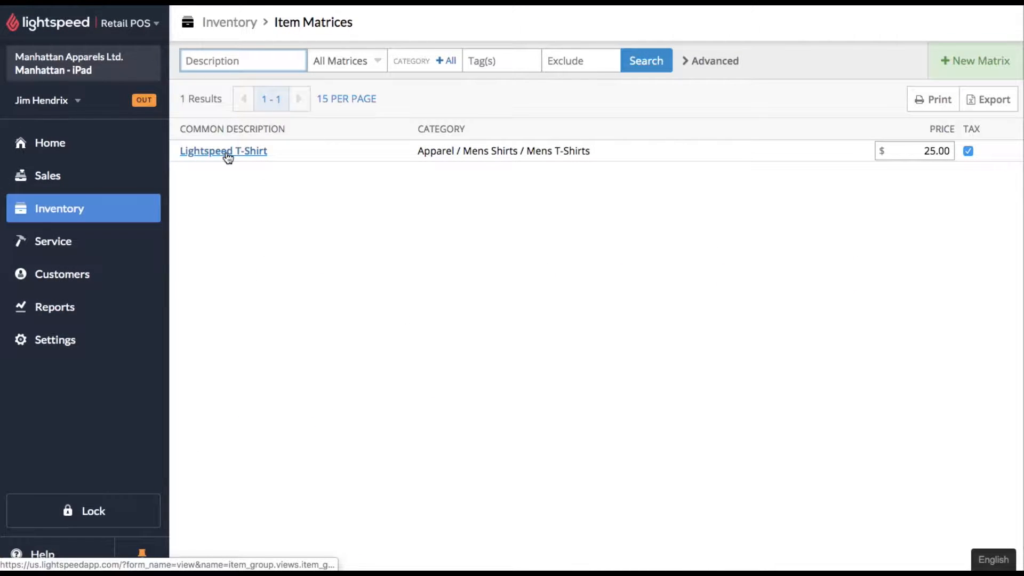
left_click(223, 151)
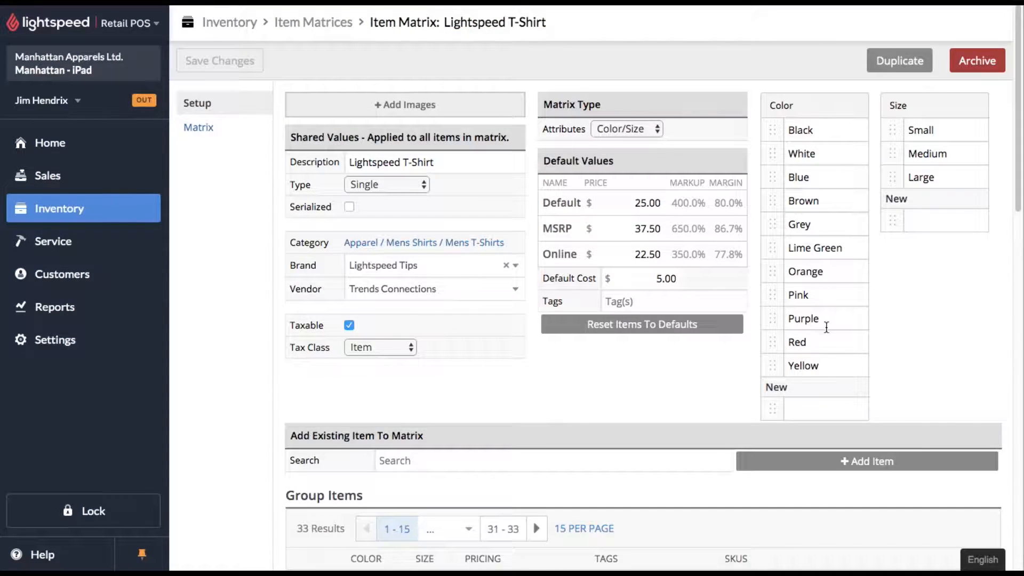
mouse_move(931, 201)
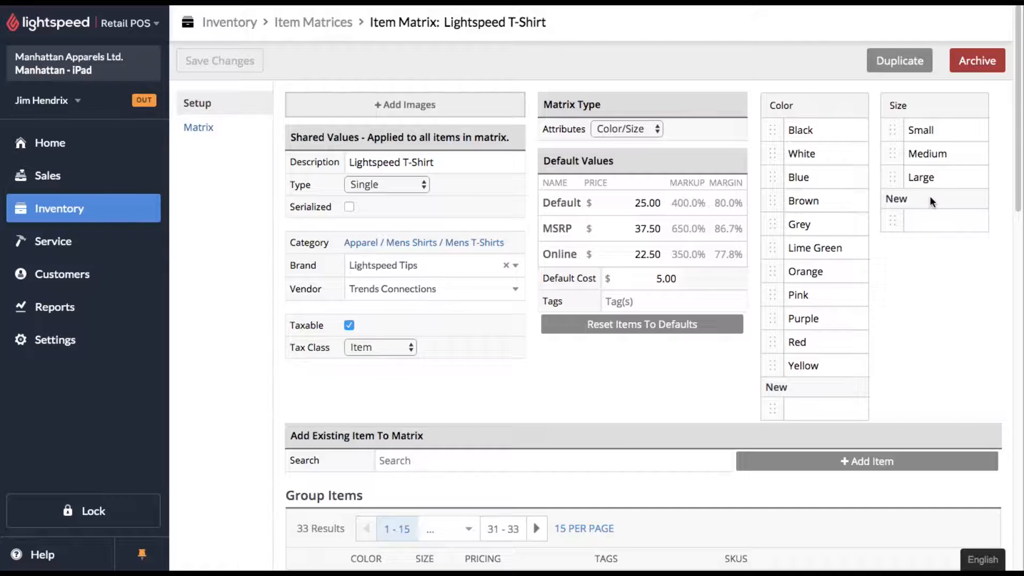
scroll("down", 3)
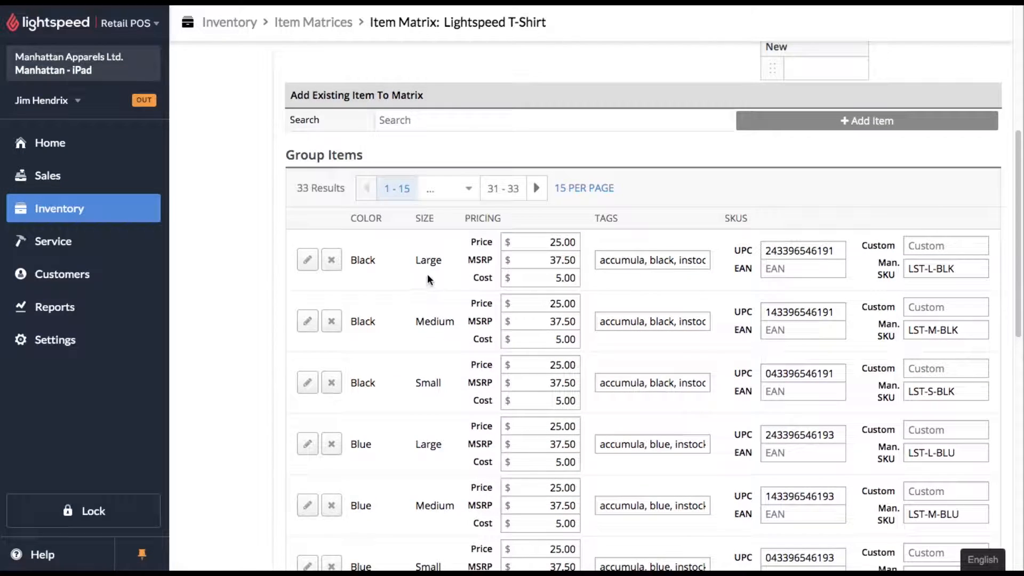
scroll("down", 3)
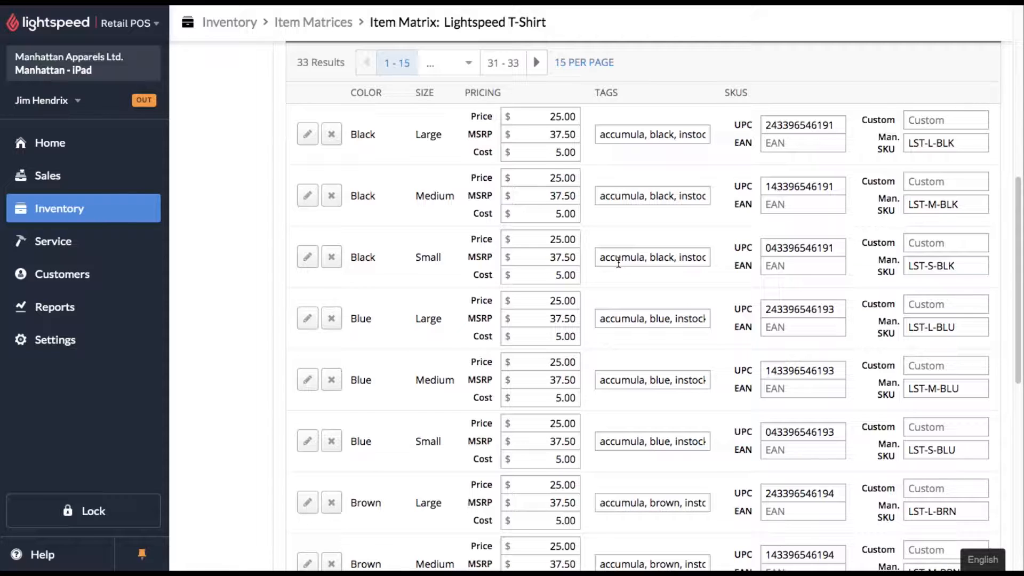
scroll("down", 3)
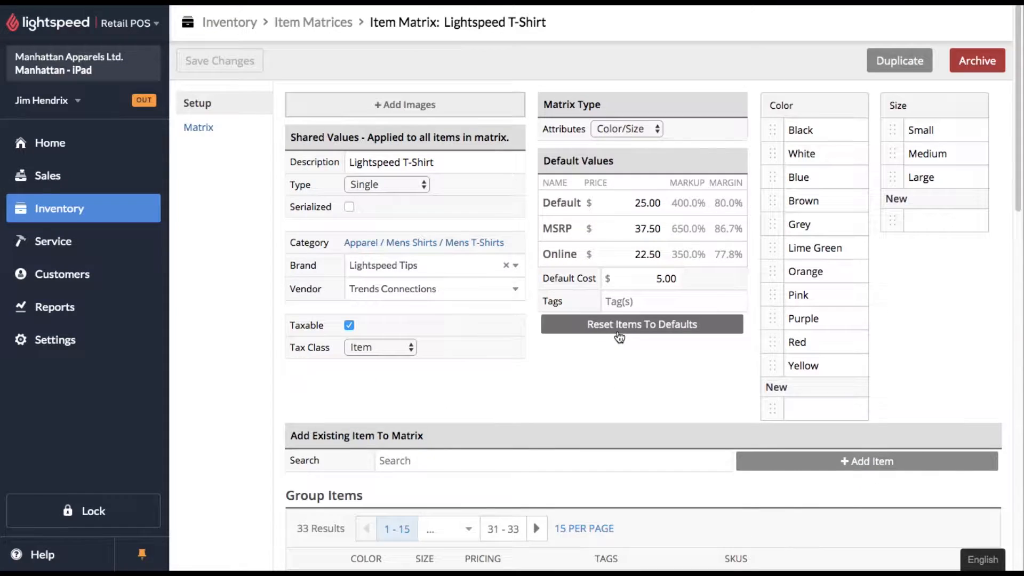
- Enter the tags 'accumula, instock' for the Lightspeed T-Shirt matrix and save the changes
type("accumula, instock")
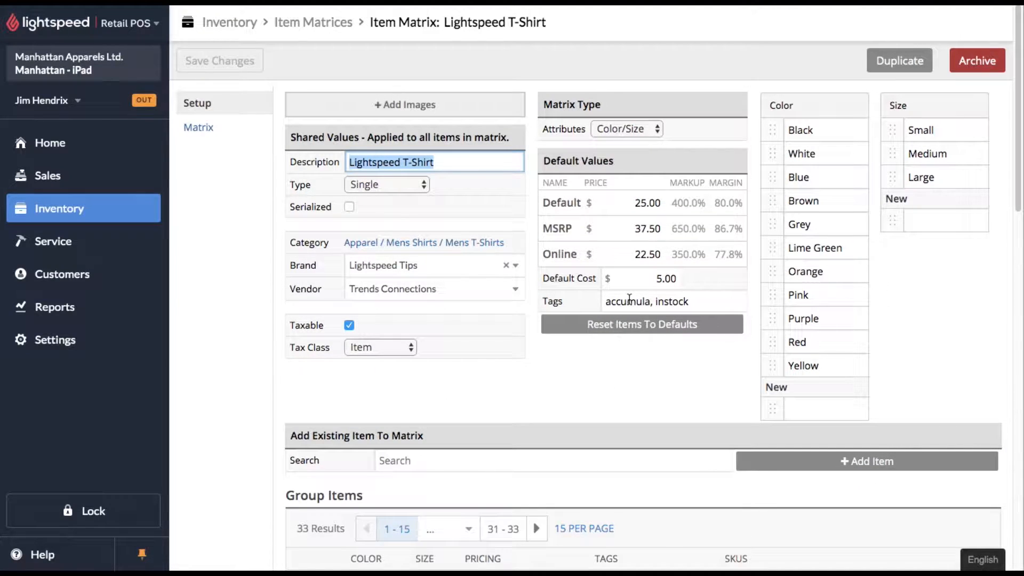
left_click(646, 301)
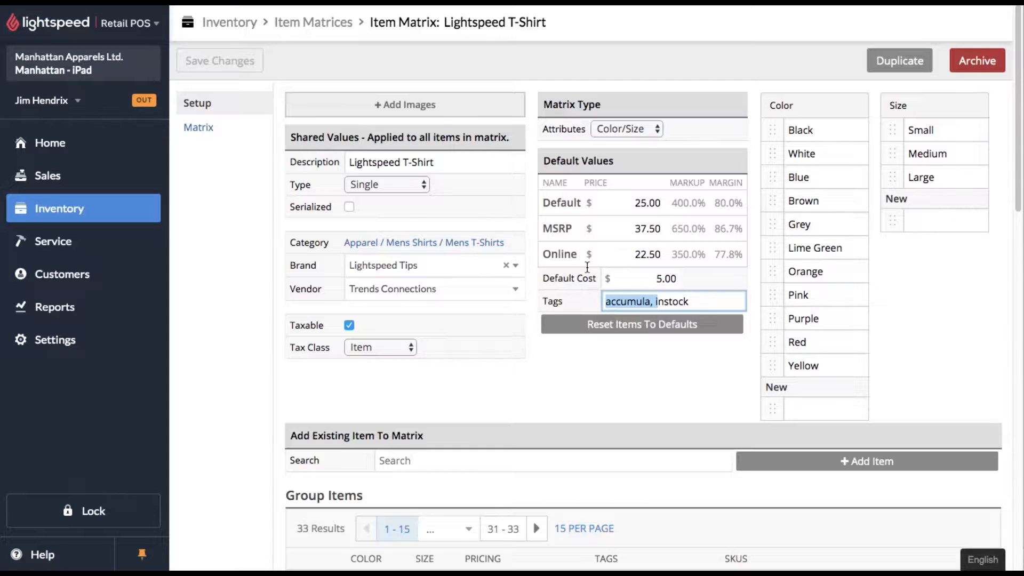
left_click(220, 60)
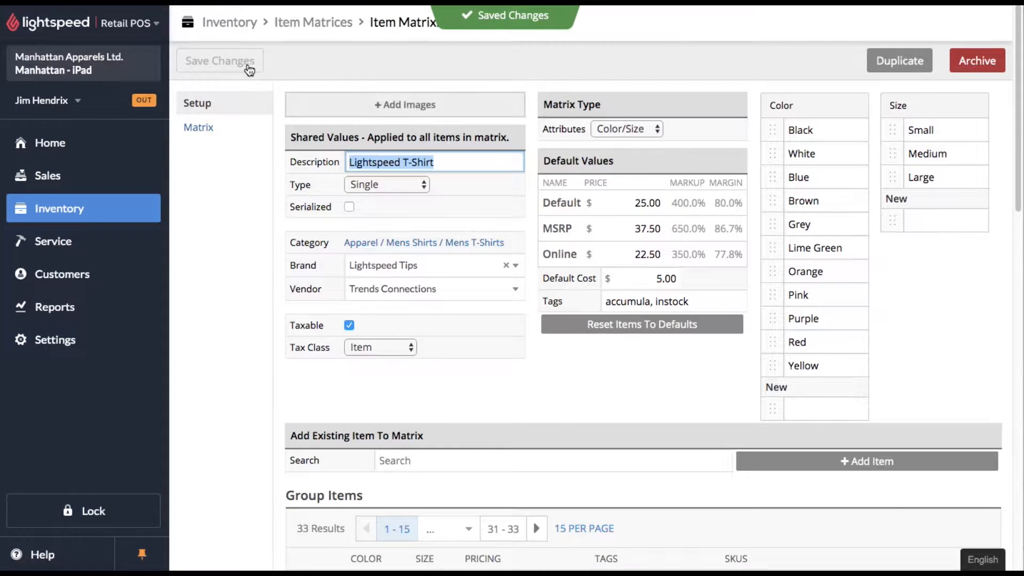
left_click(219, 60)
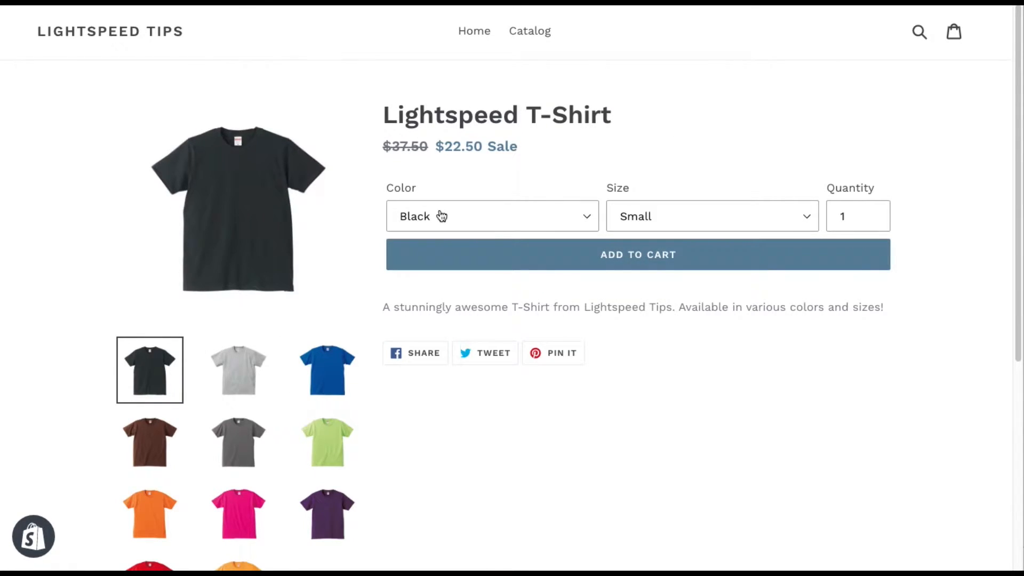
- View the T-Shirt's Shopify page in another colour, check its sizes, then return to Item Matrices
left_click(492, 216)
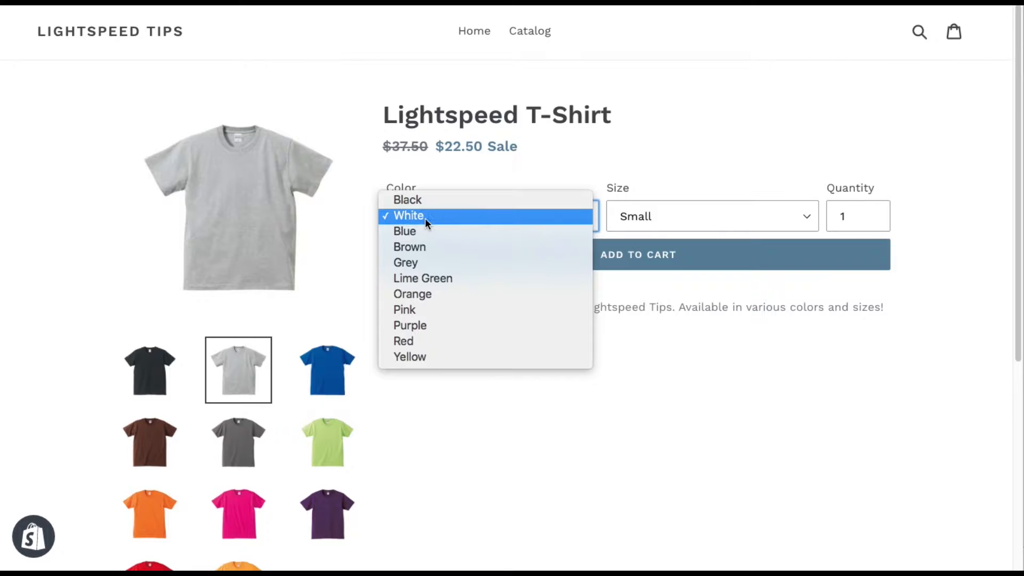
left_click(410, 247)
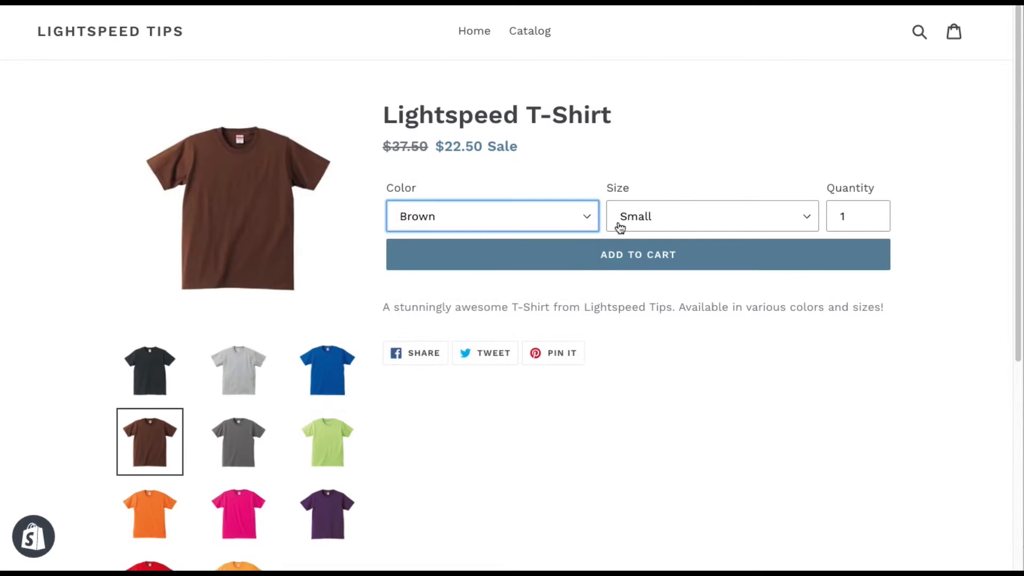
left_click(711, 216)
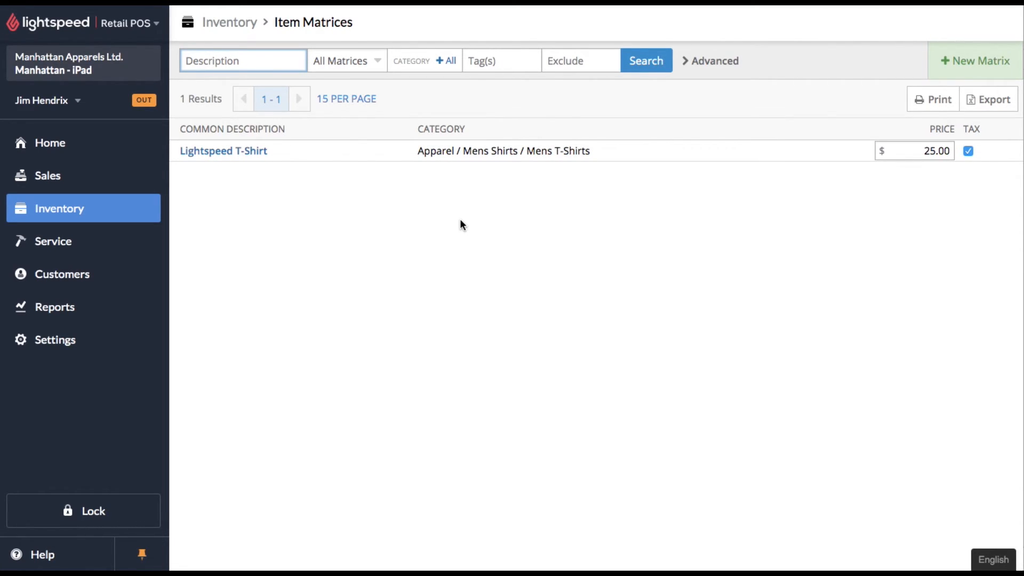
left_click(243, 60)
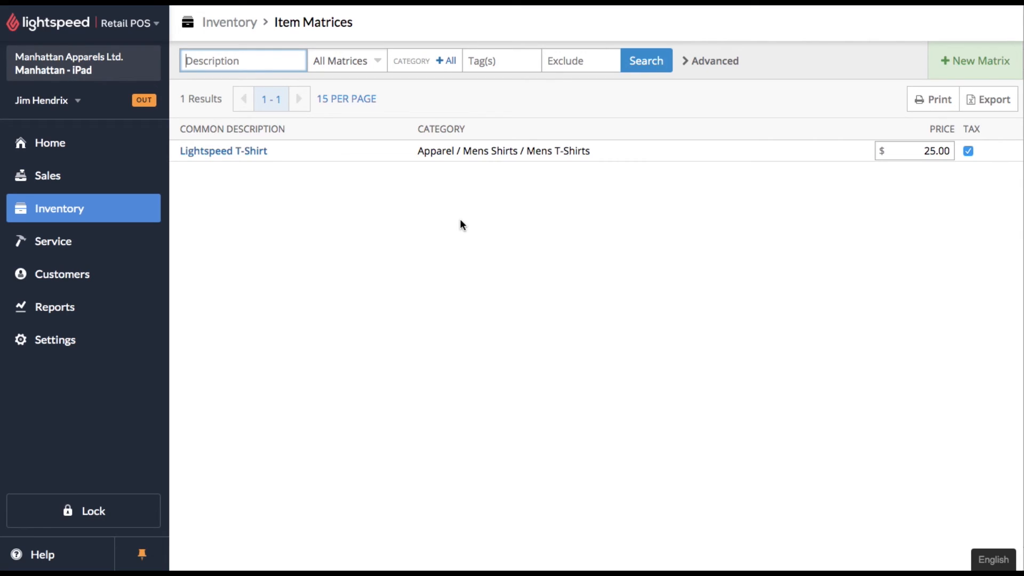